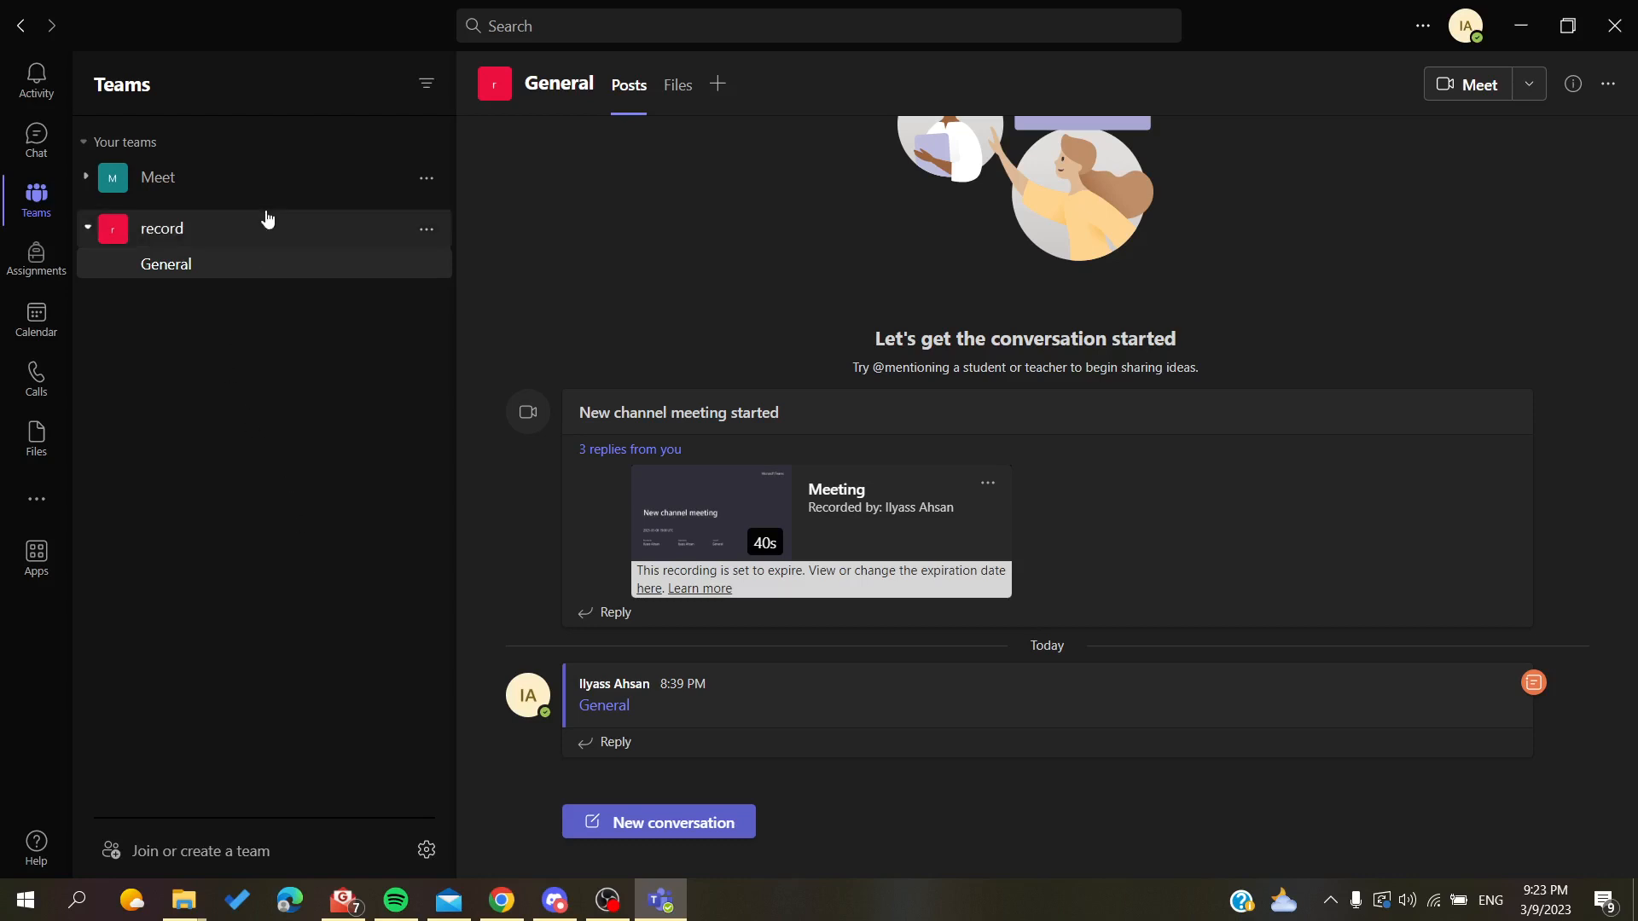
# Open the Meet team's General channel to view its past channel meetings
pyautogui.click(157, 177)
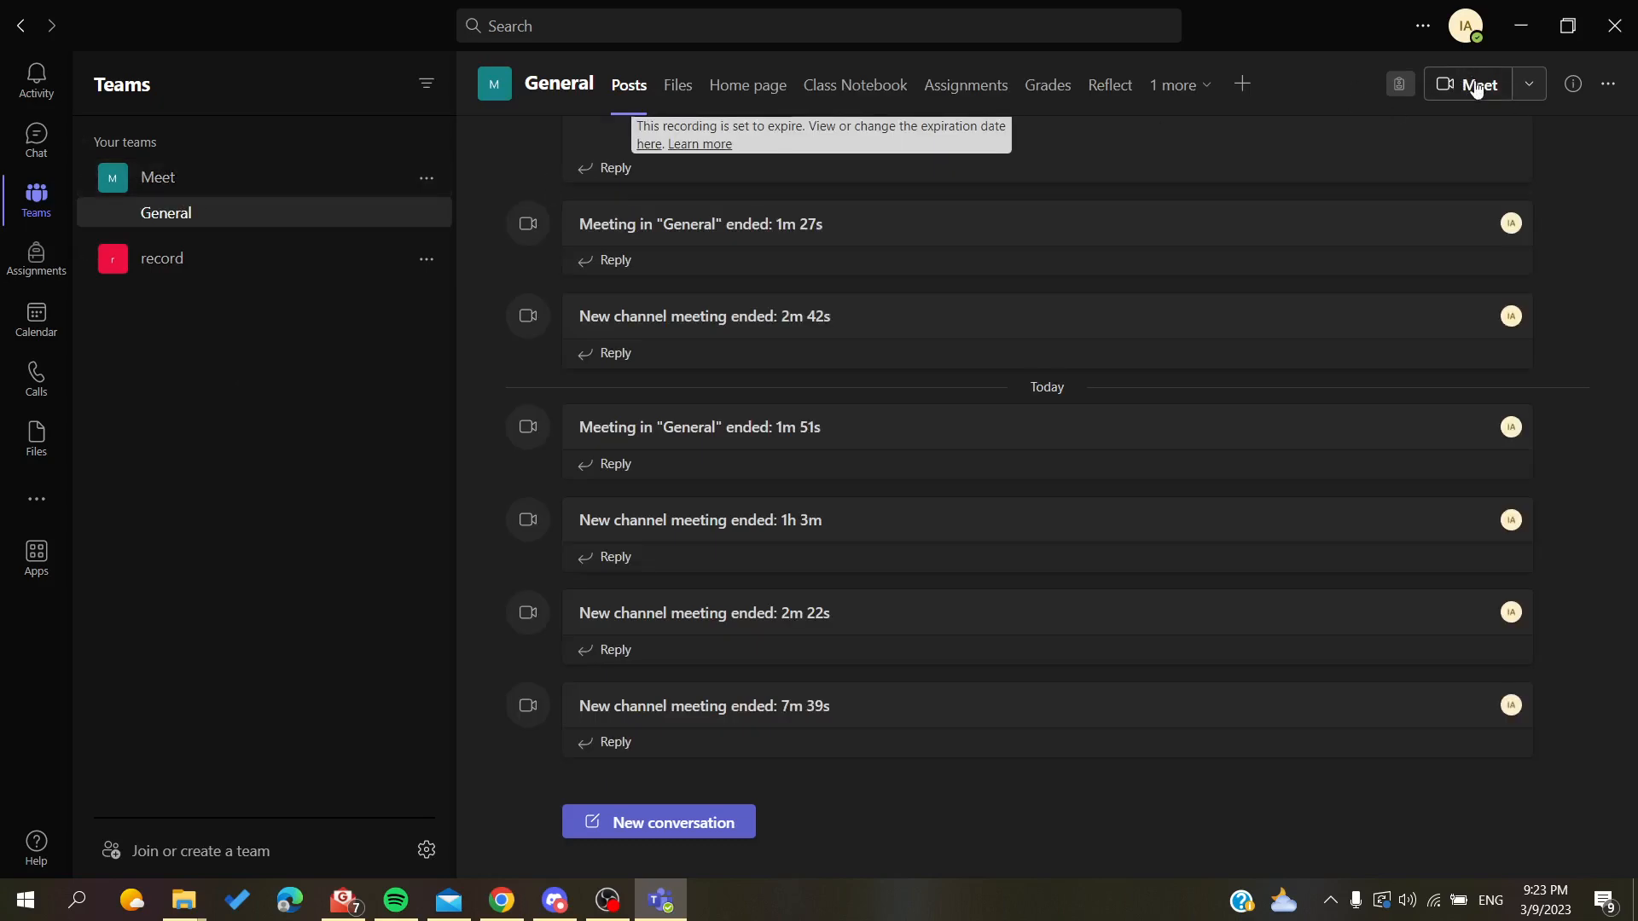
pyautogui.moveTo(1477, 84)
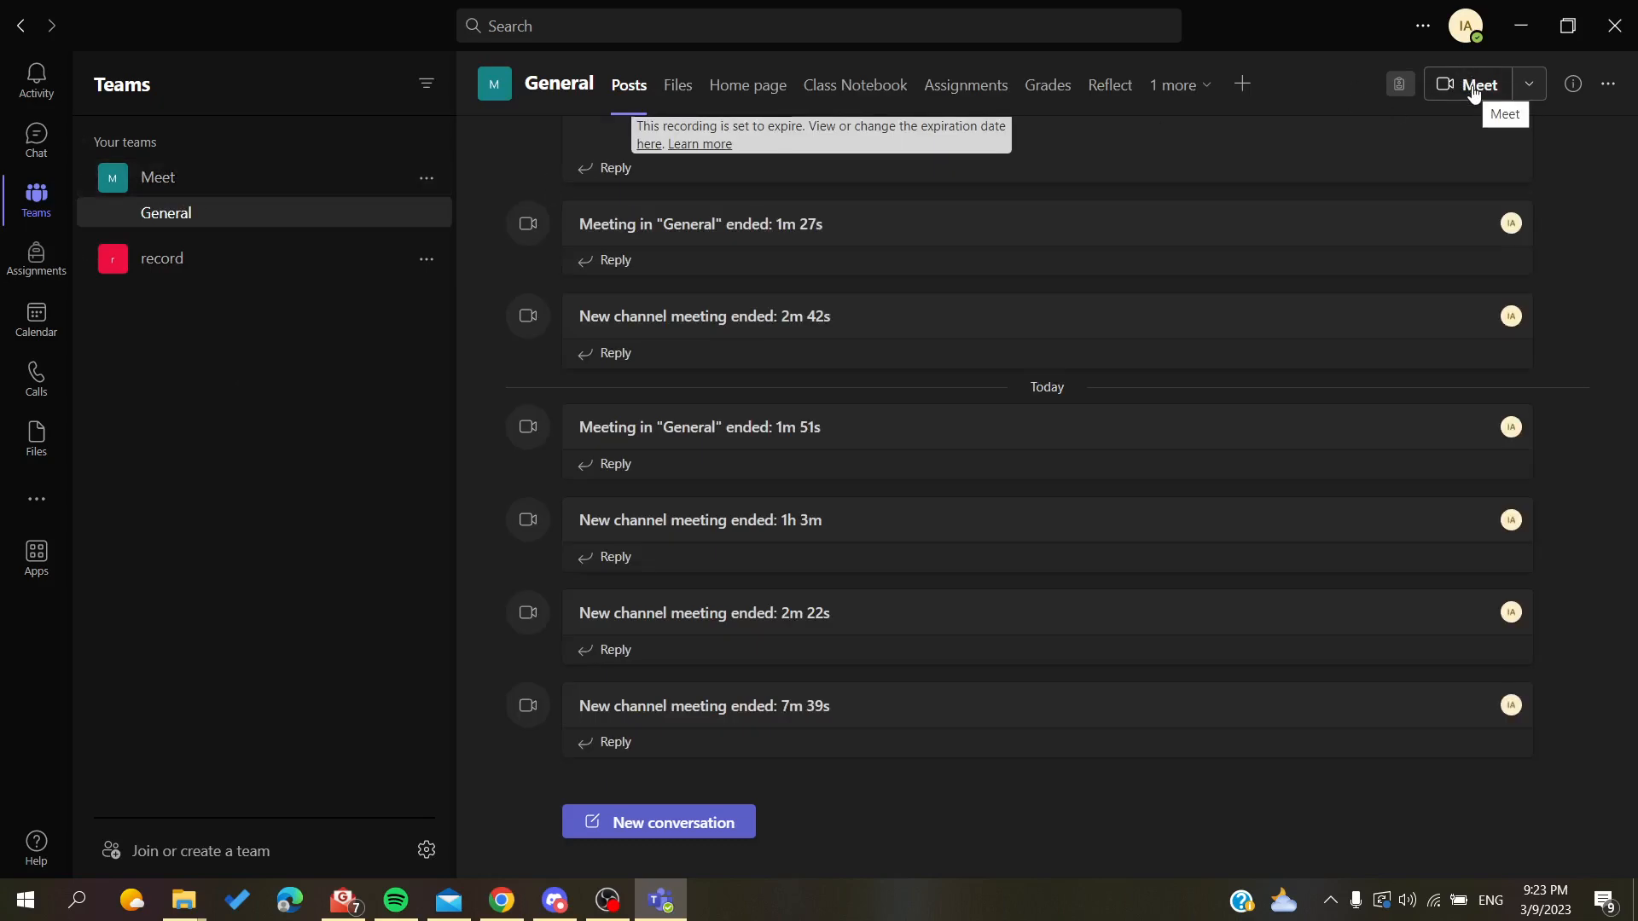
# Start a meeting in the General channel, reaching the pre-join screen with Computer audio
pyautogui.click(1474, 84)
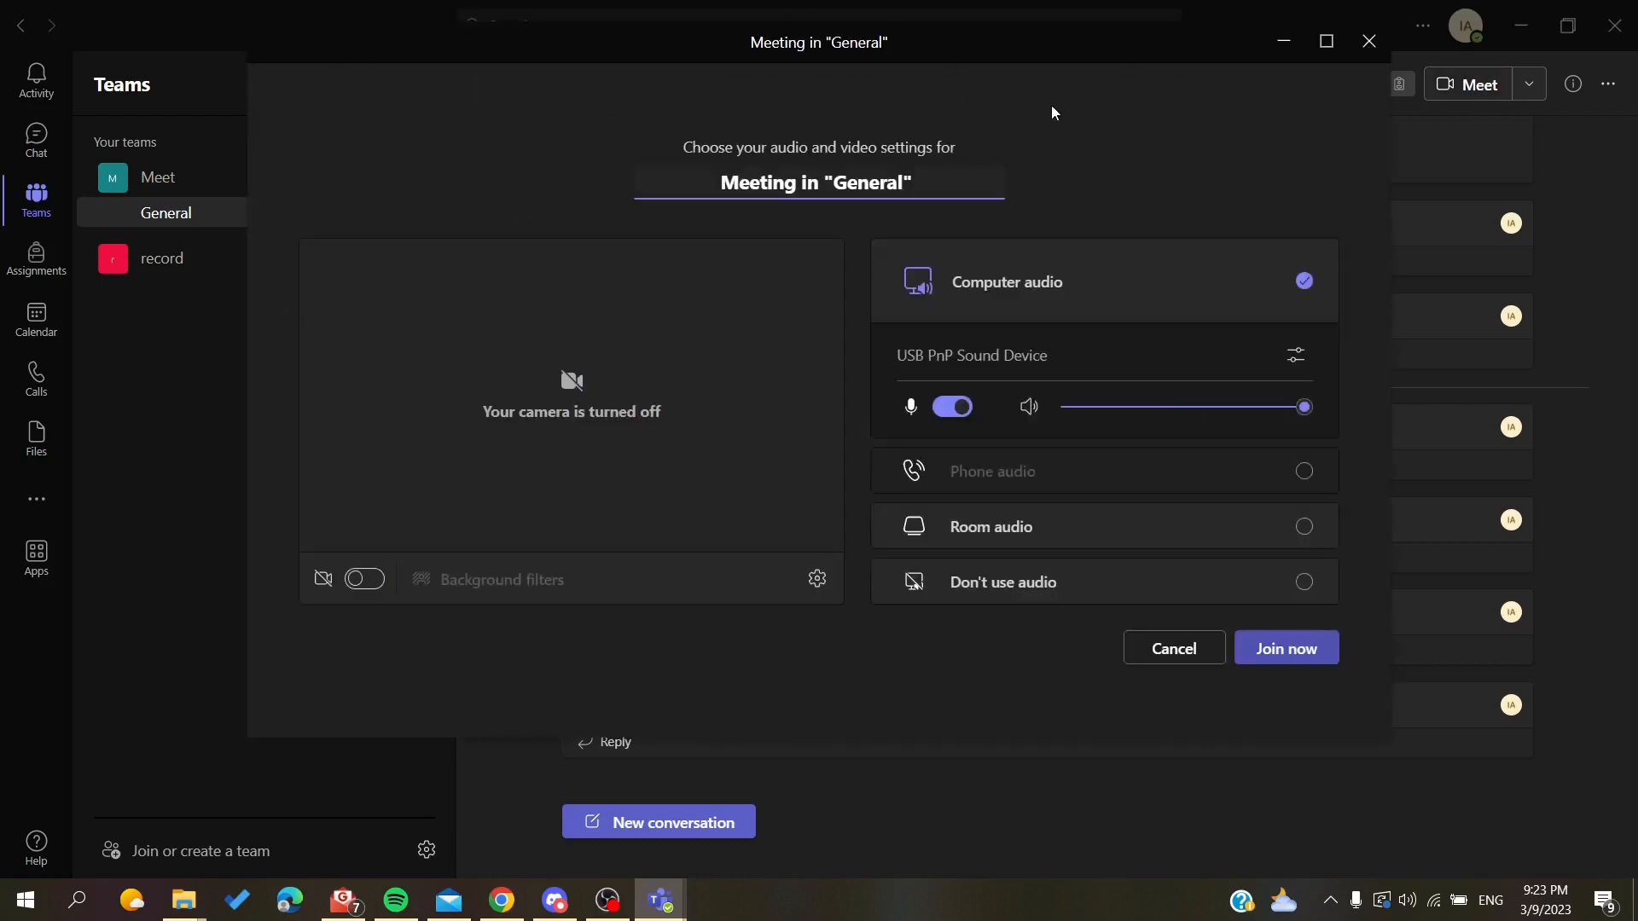
pyautogui.moveTo(1076, 110)
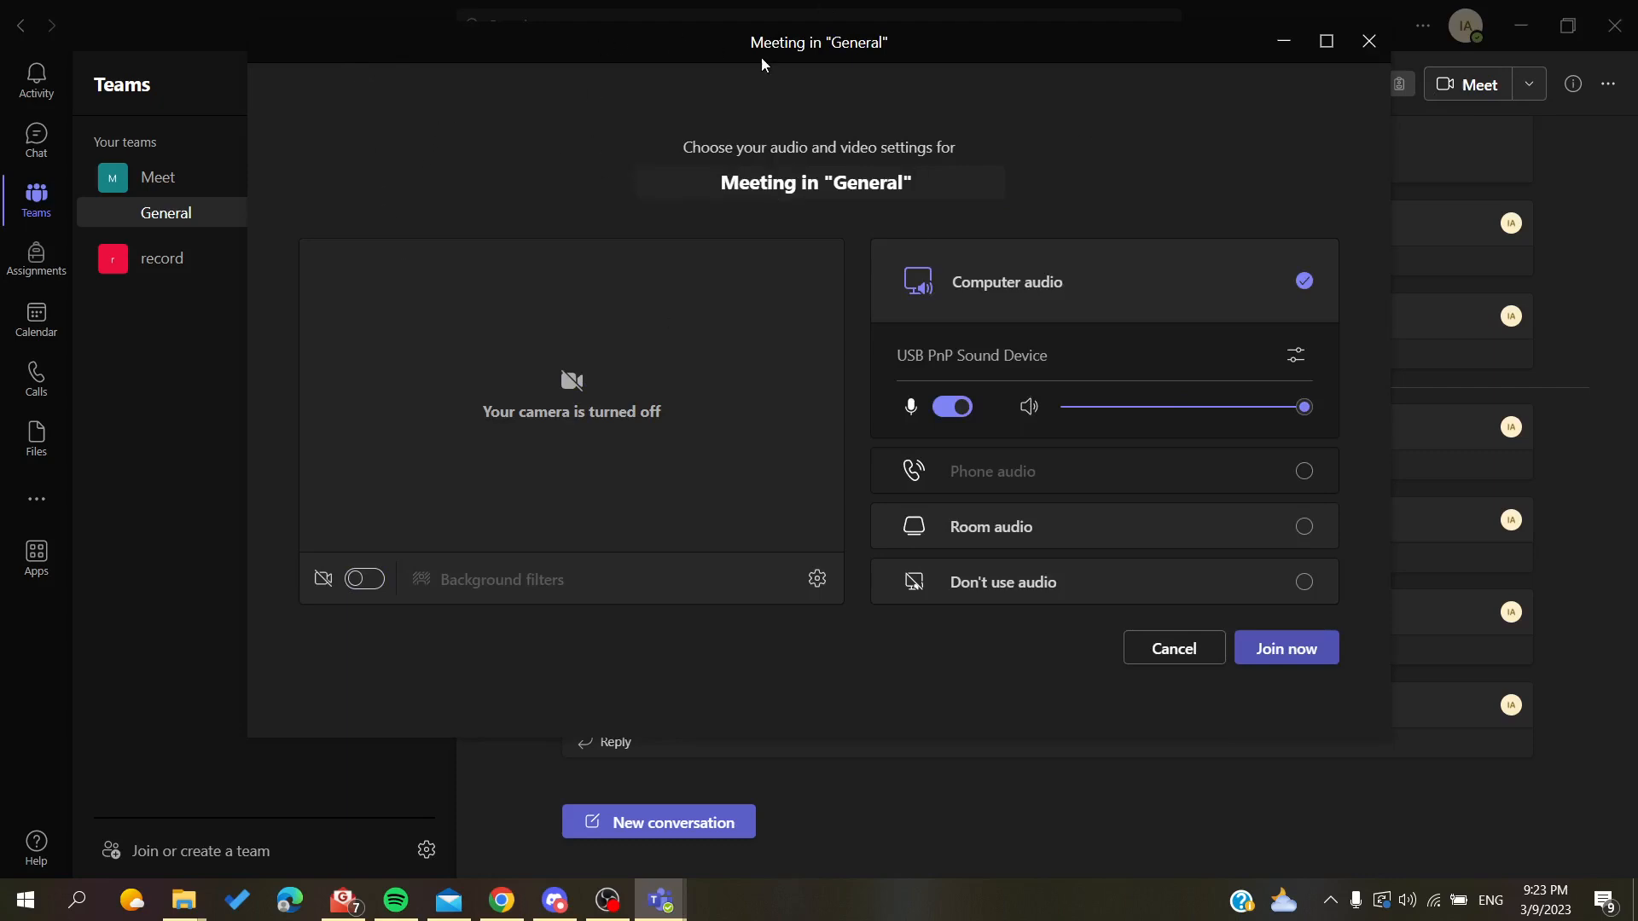
pyautogui.moveTo(433, 210)
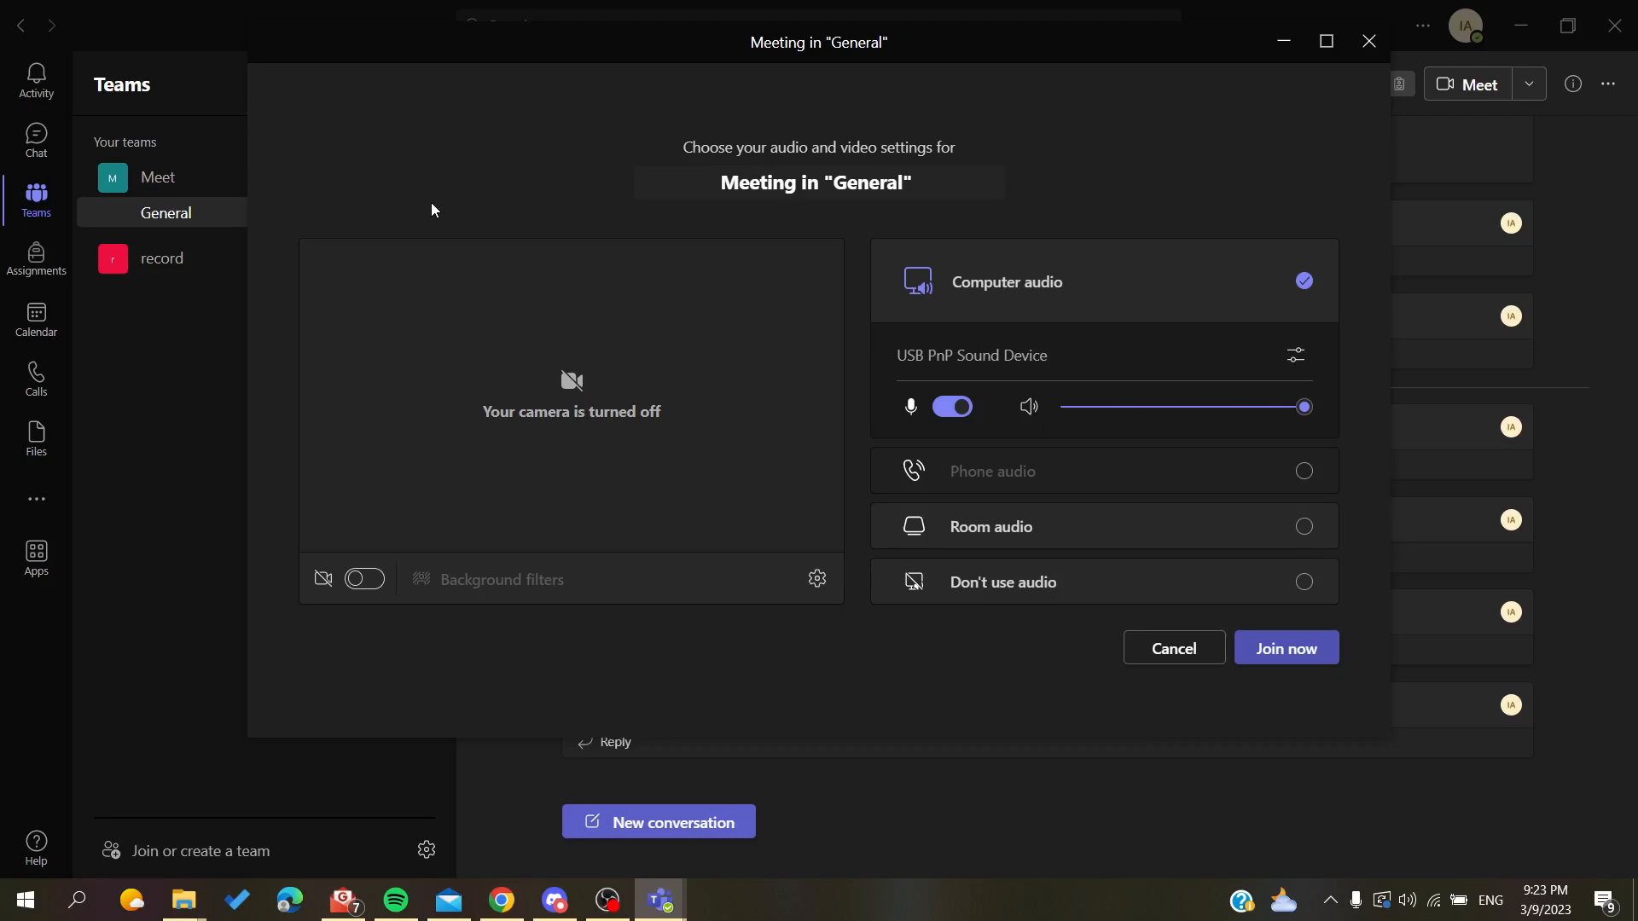
pyautogui.moveTo(921, 317)
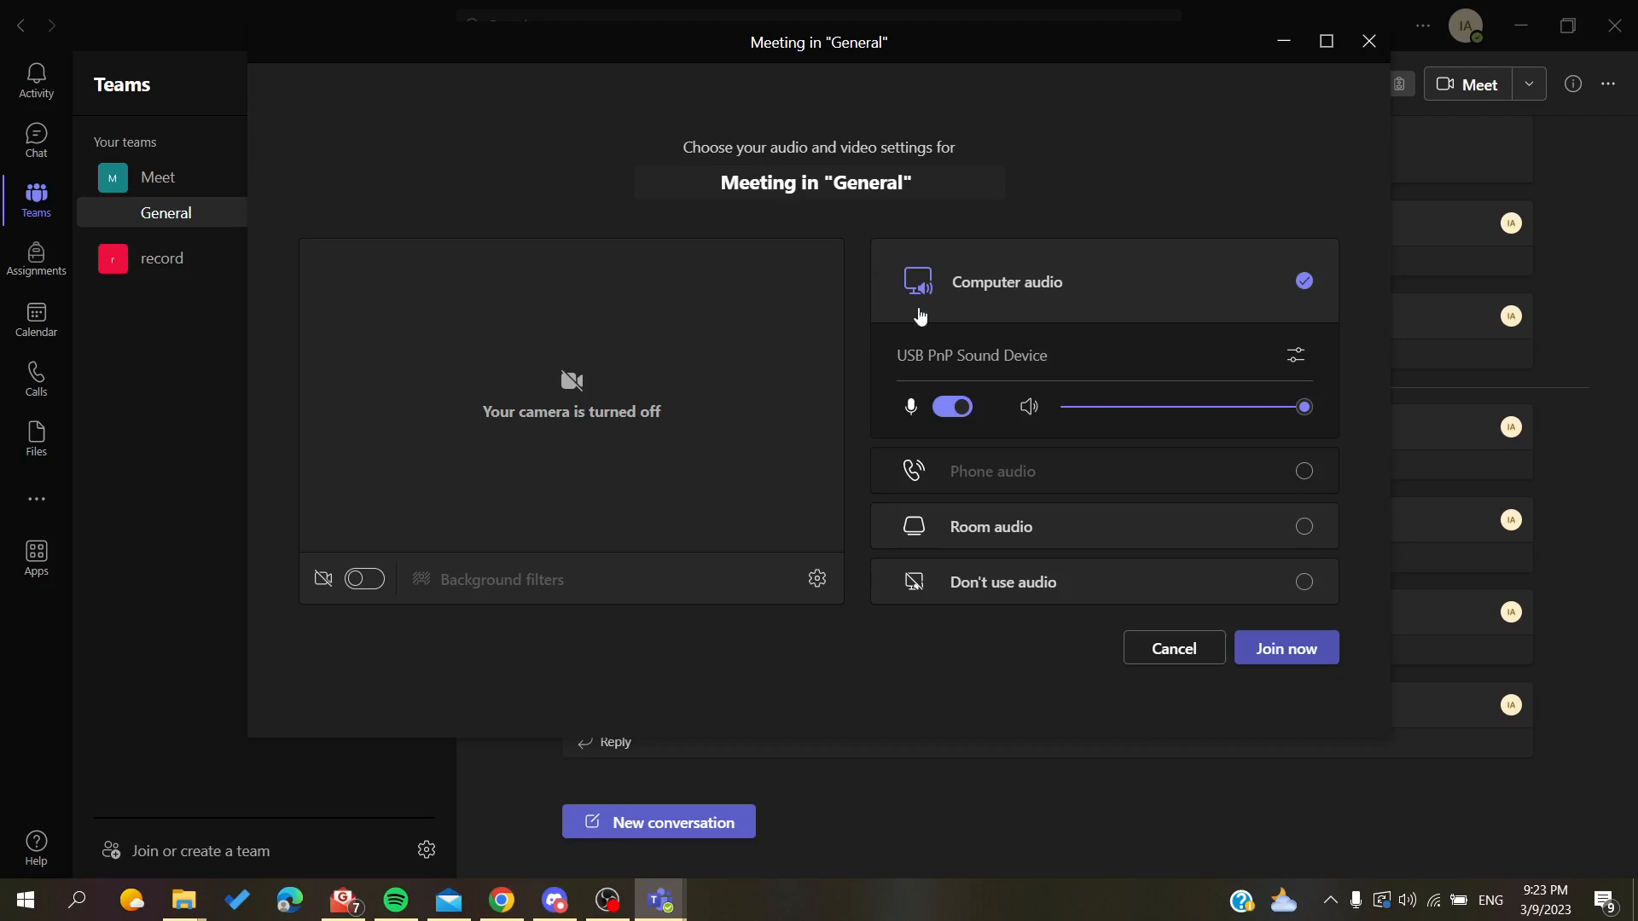
pyautogui.moveTo(1048, 274)
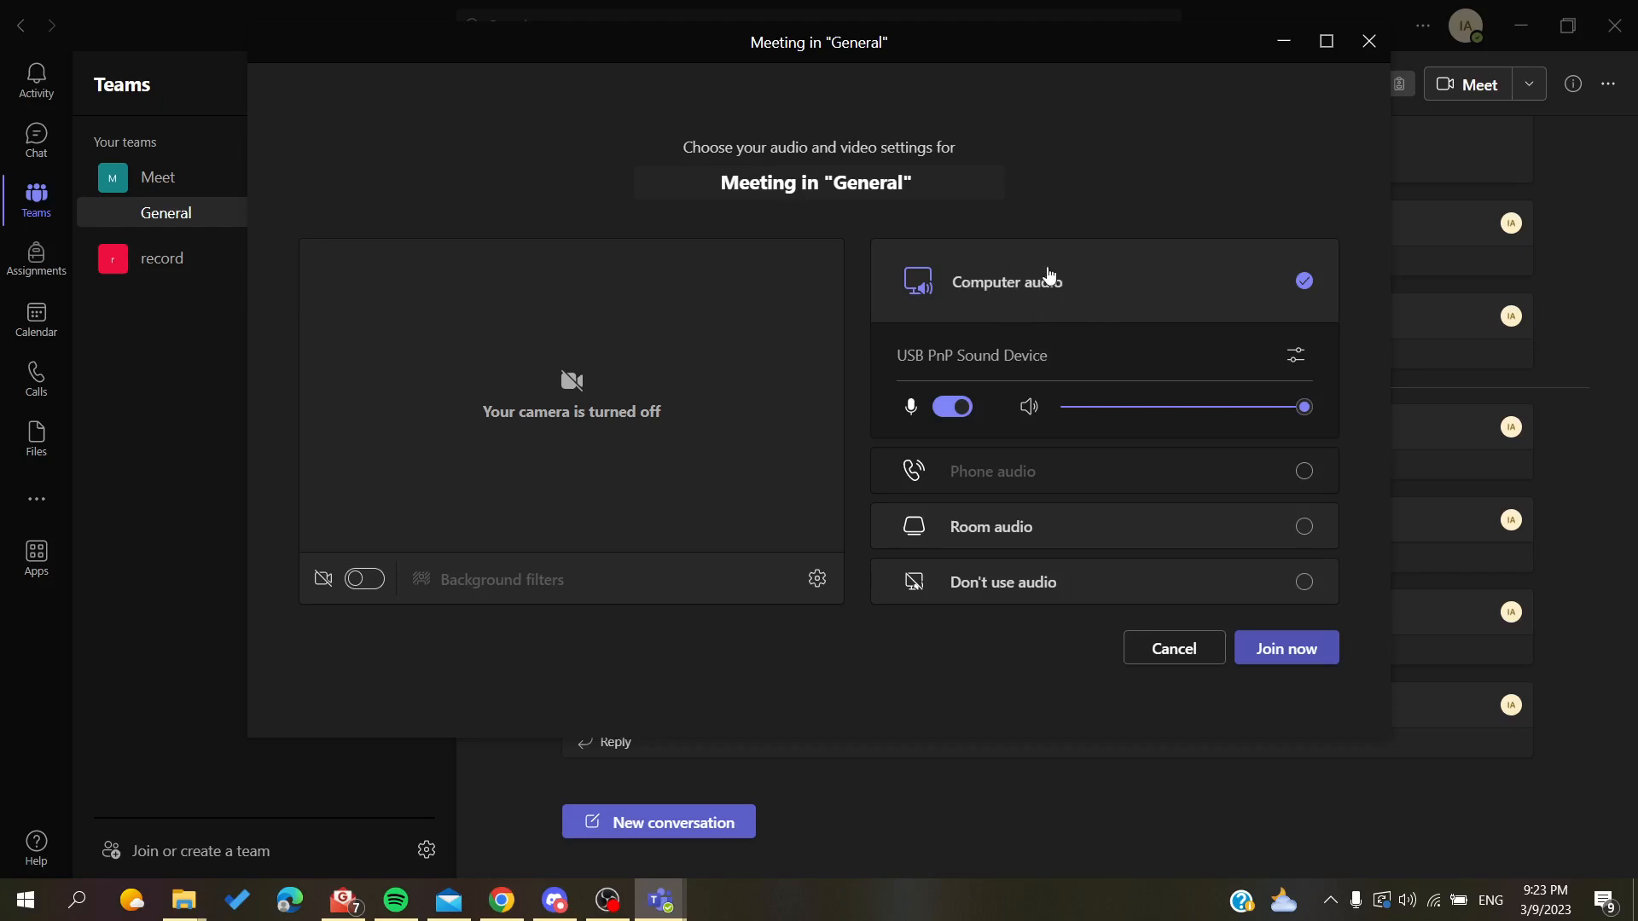
pyautogui.moveTo(920, 473)
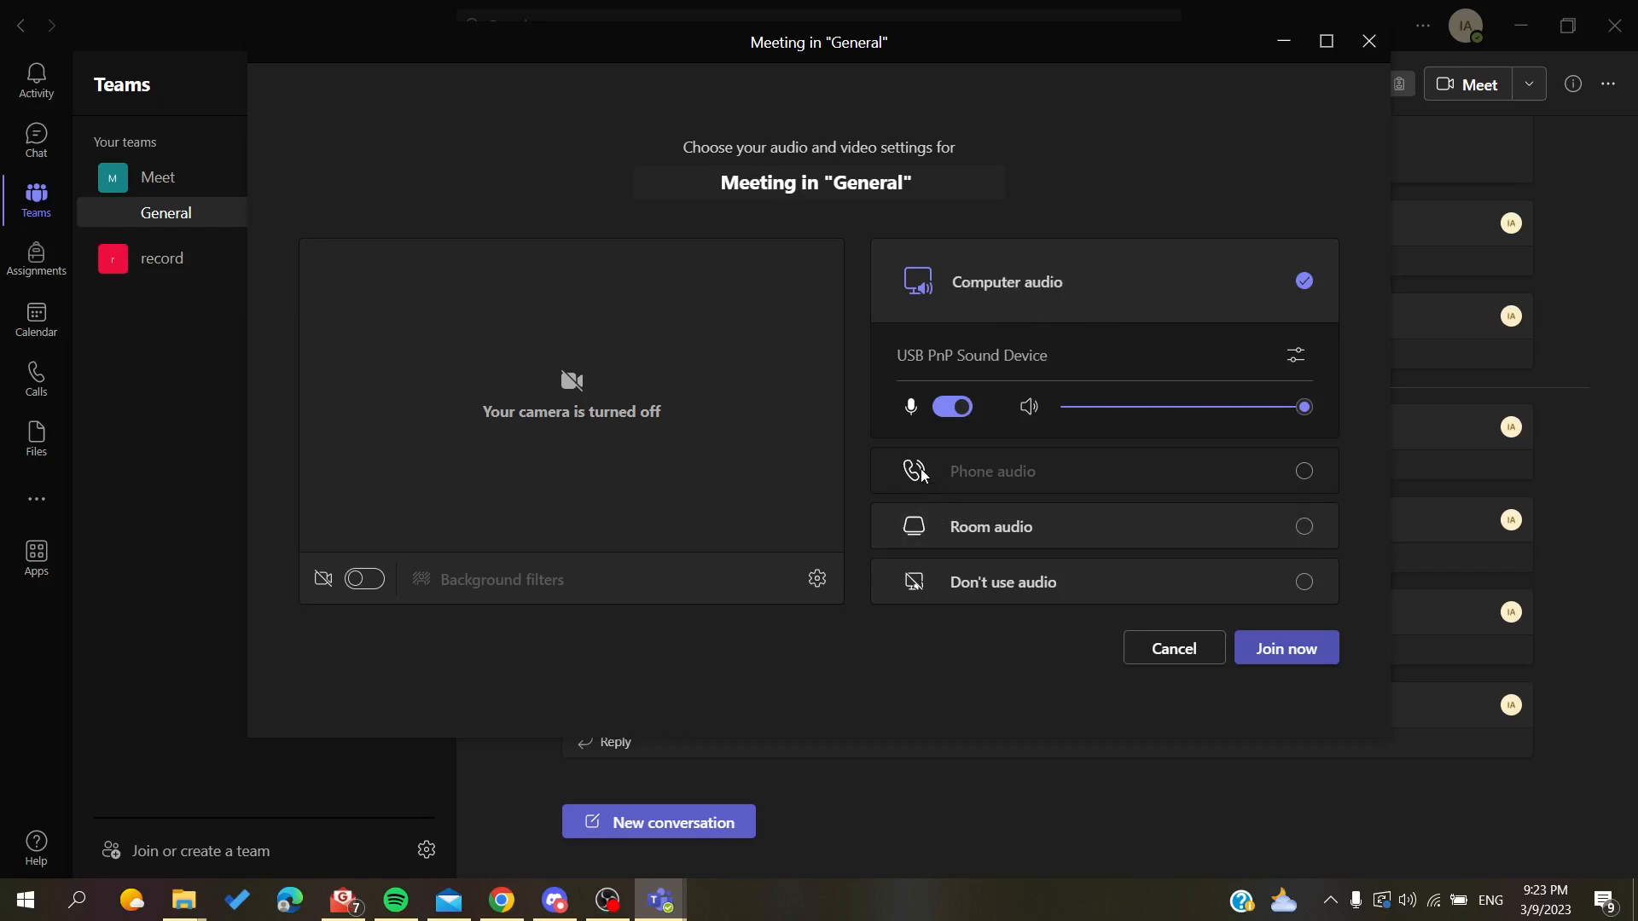
pyautogui.moveTo(1181, 481)
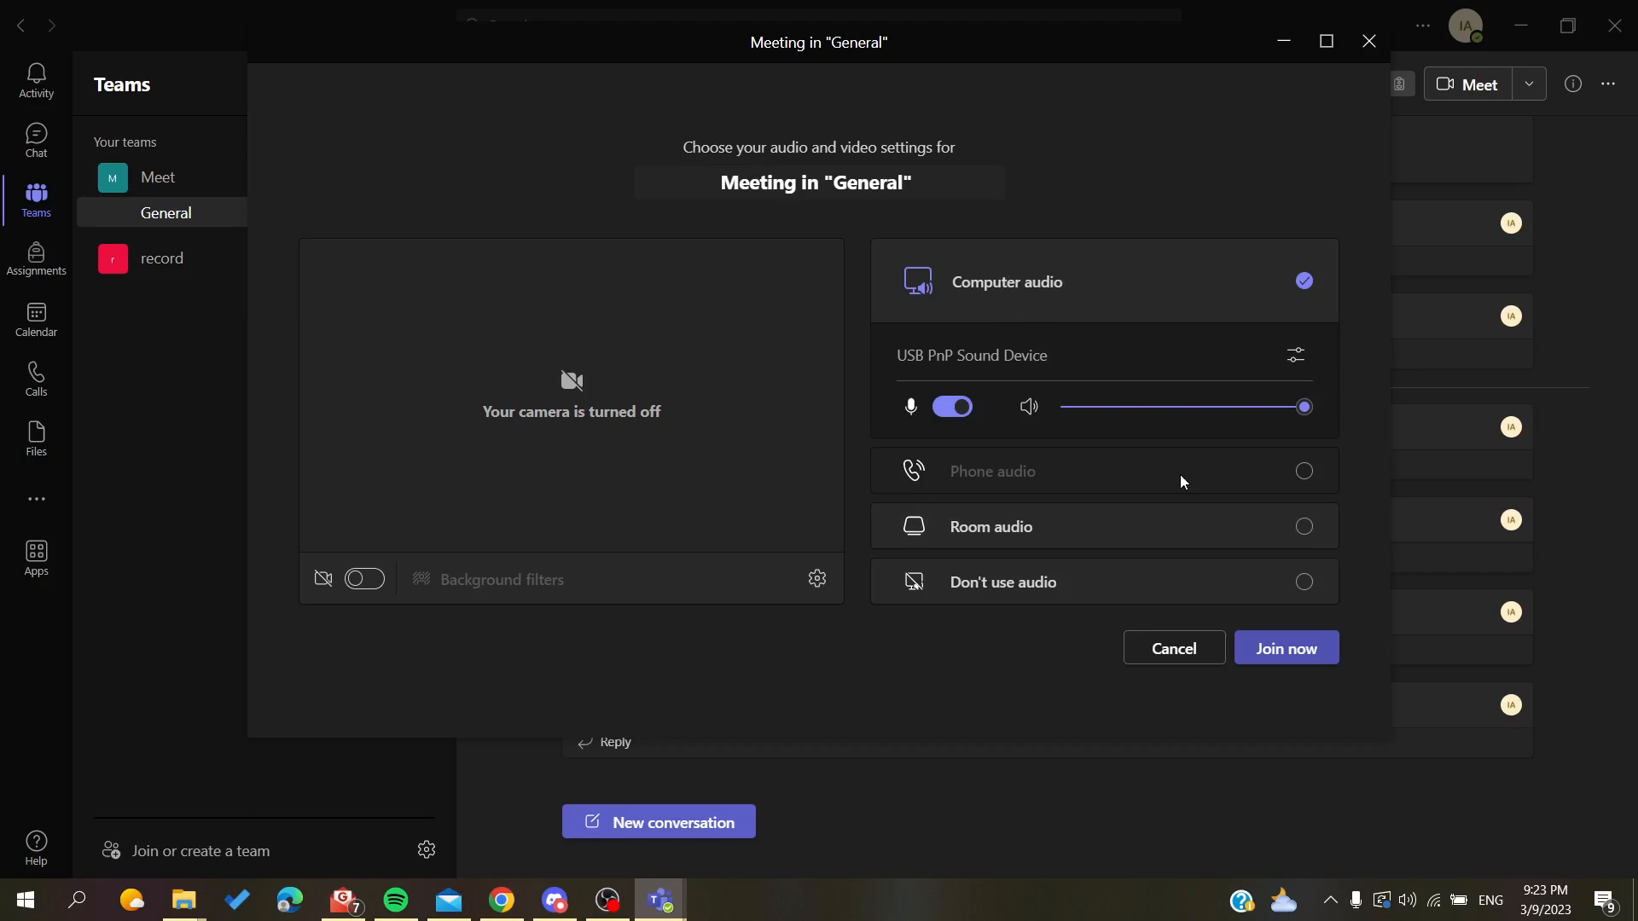
pyautogui.moveTo(1070, 489)
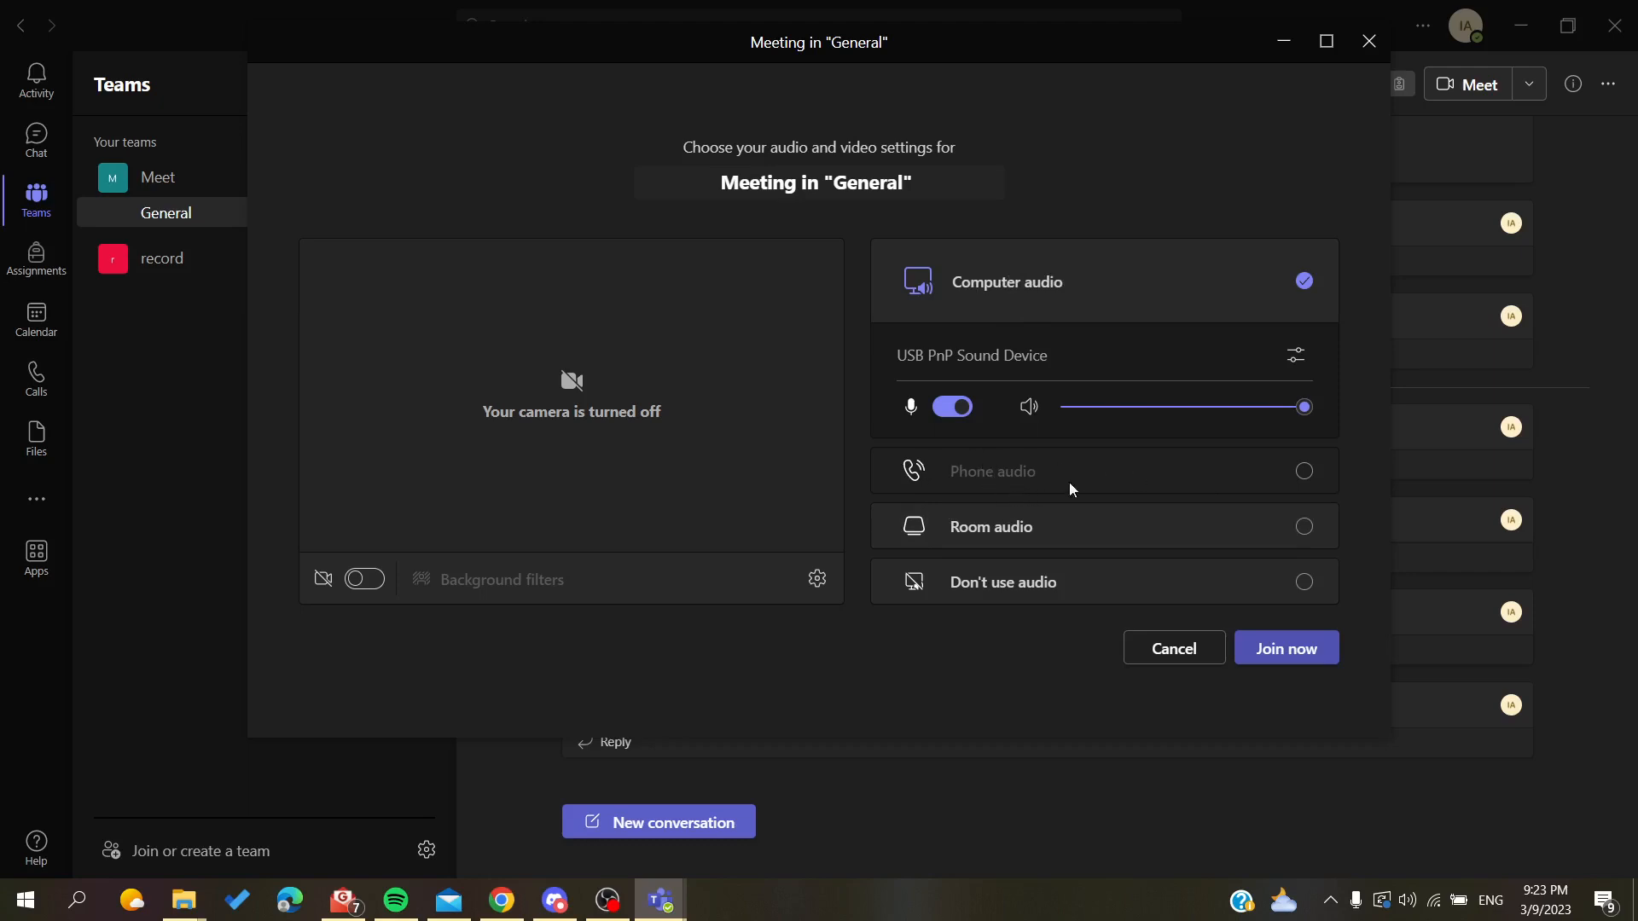
pyautogui.moveTo(1076, 471)
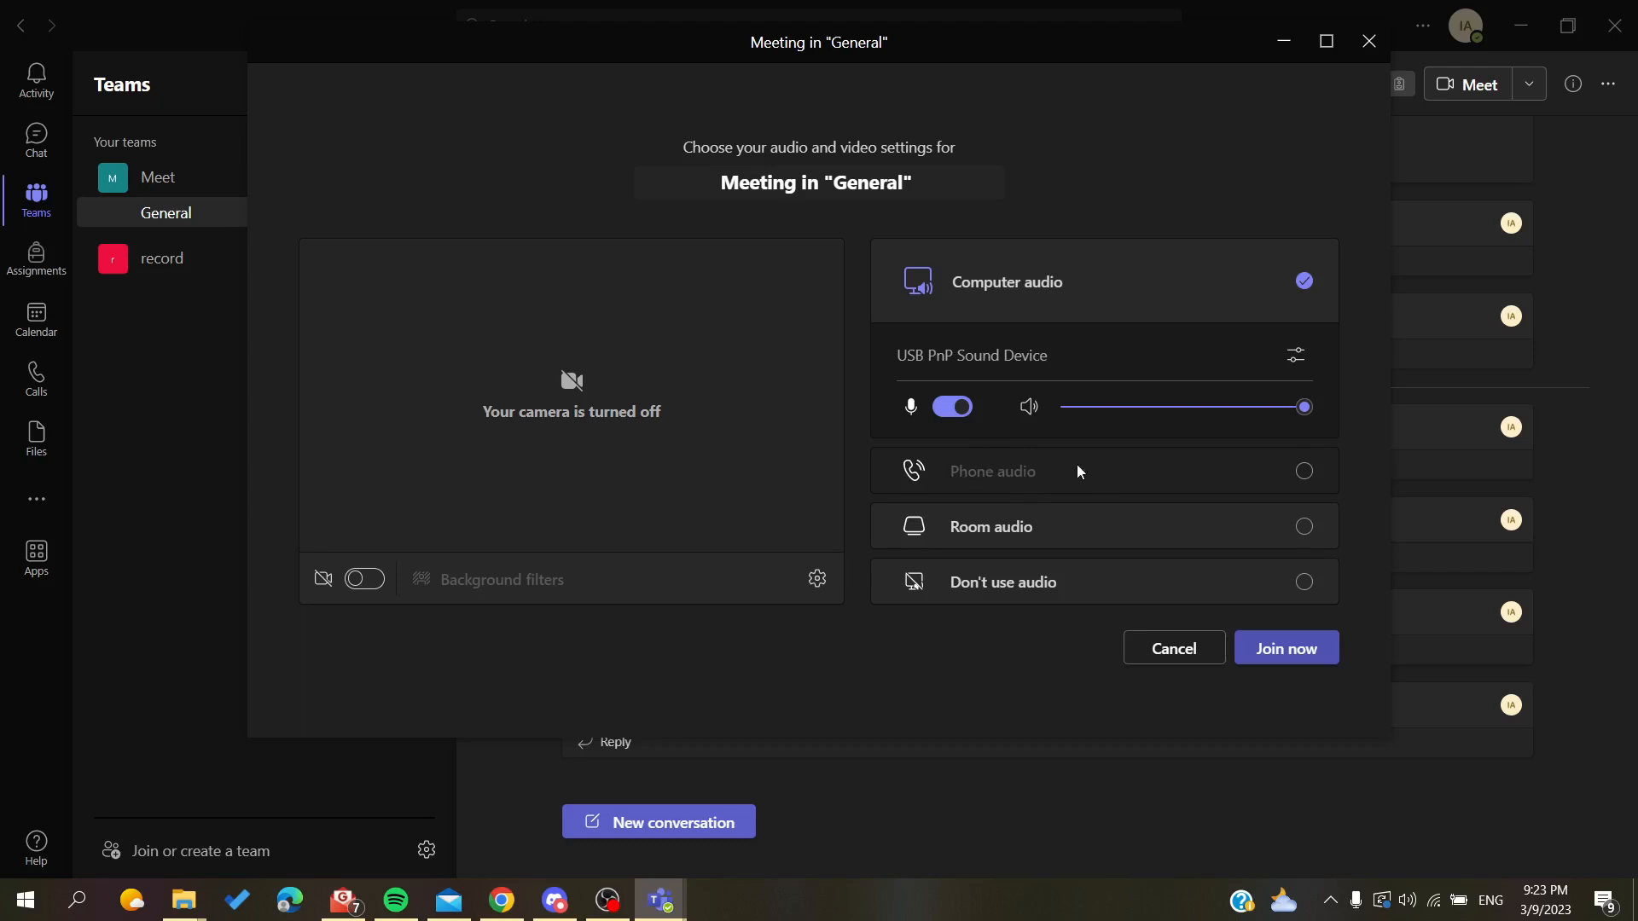
pyautogui.moveTo(1201, 466)
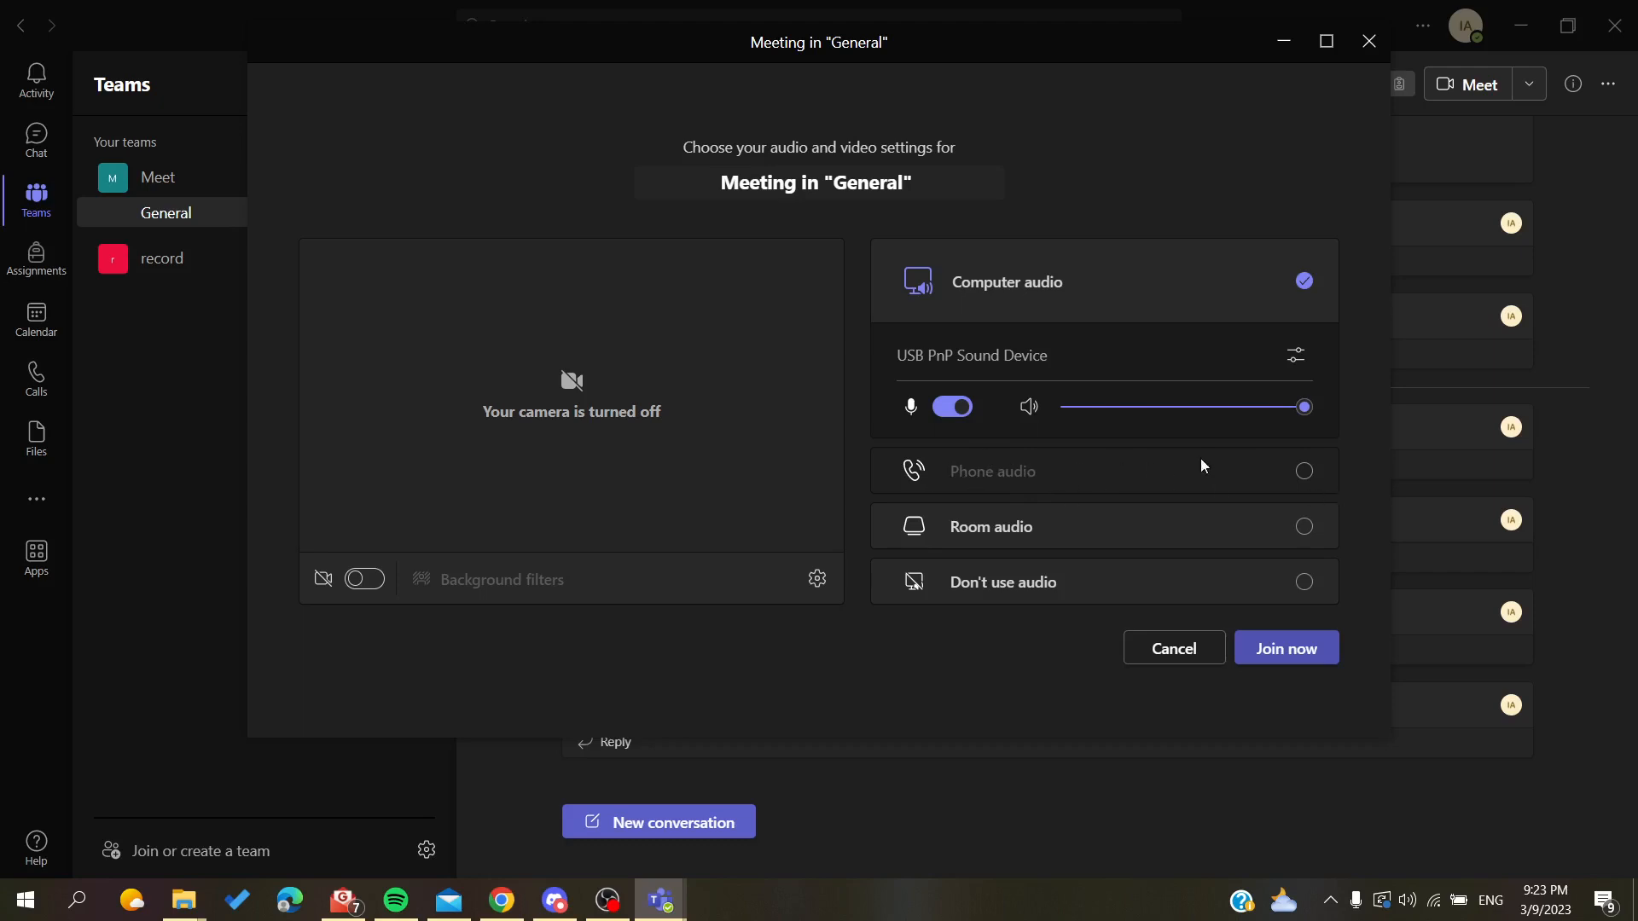
pyautogui.moveTo(1246, 488)
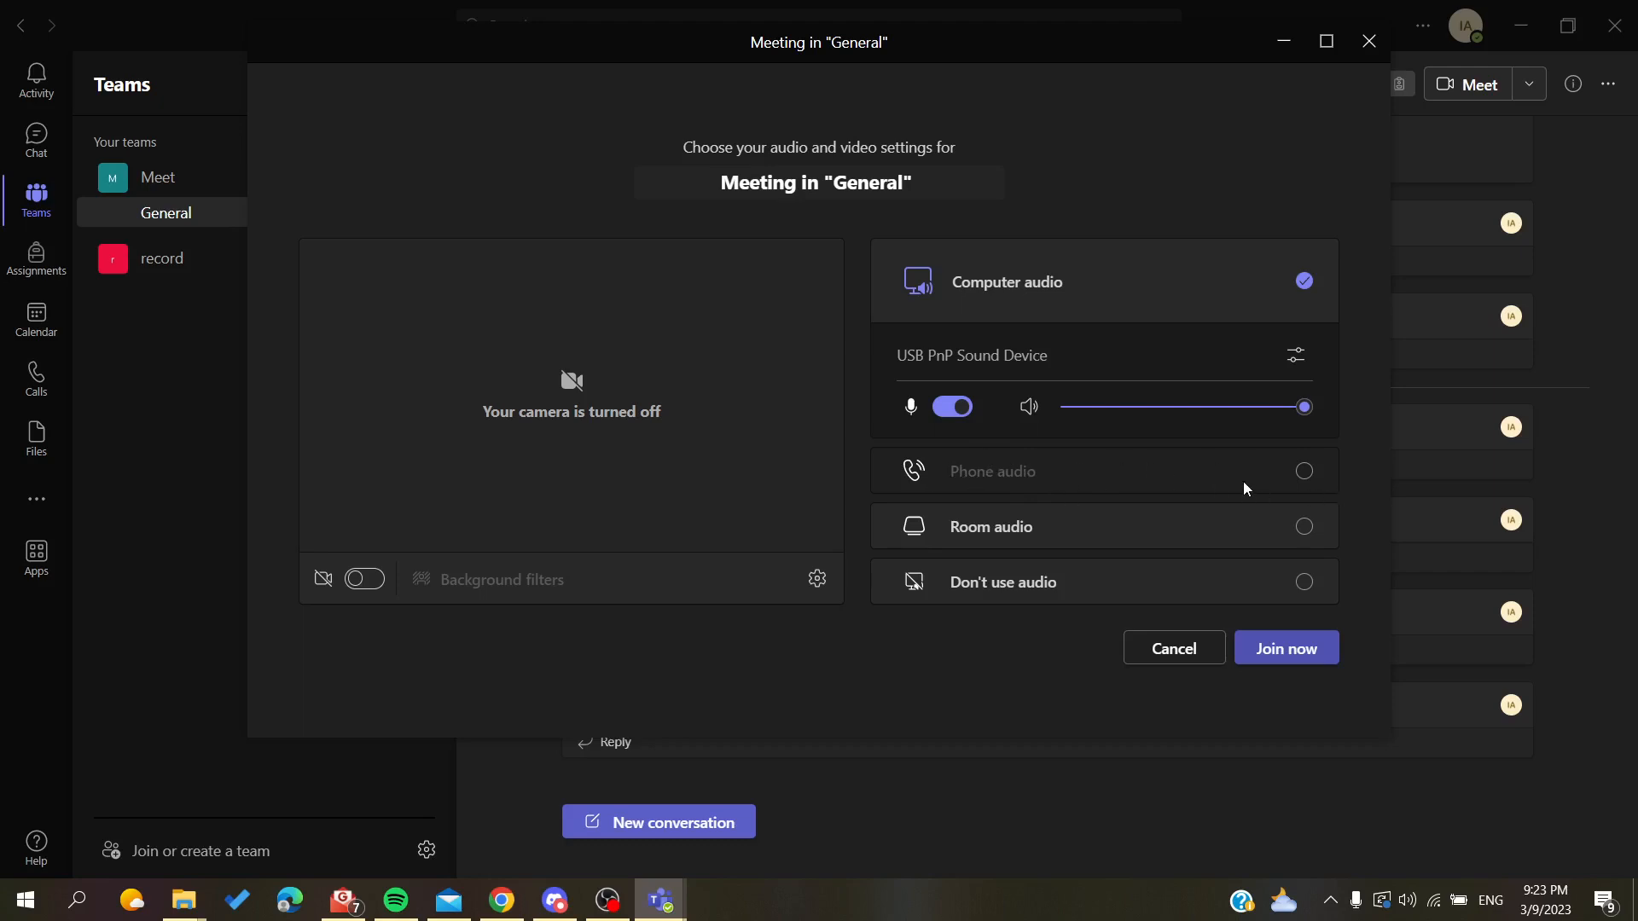
pyautogui.moveTo(1291, 494)
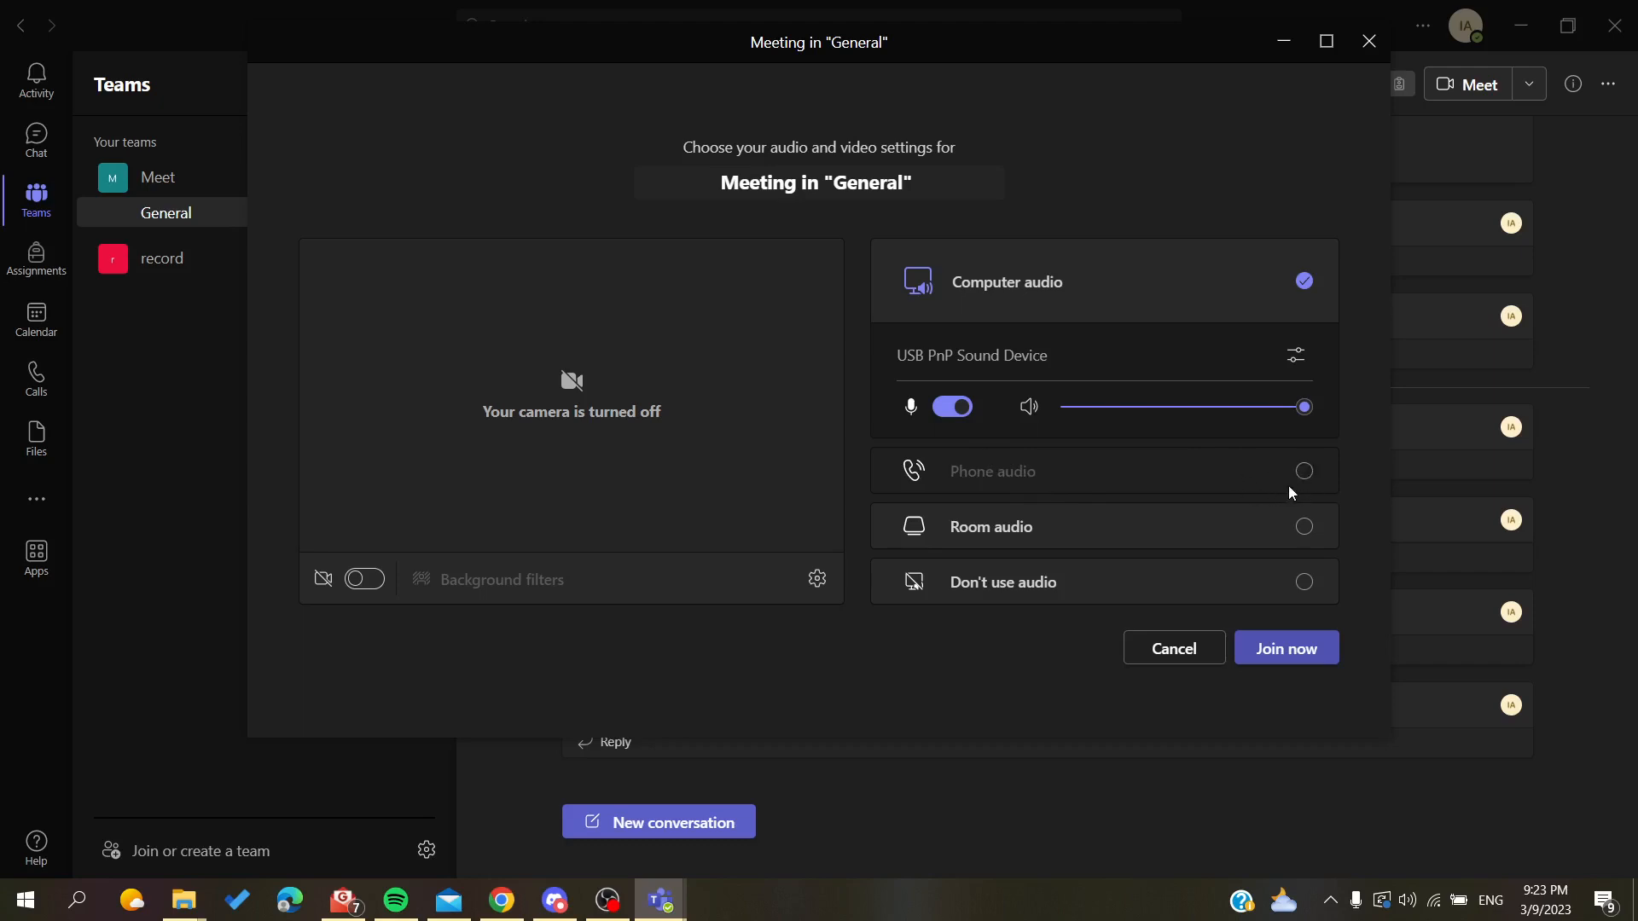
pyautogui.moveTo(897, 373)
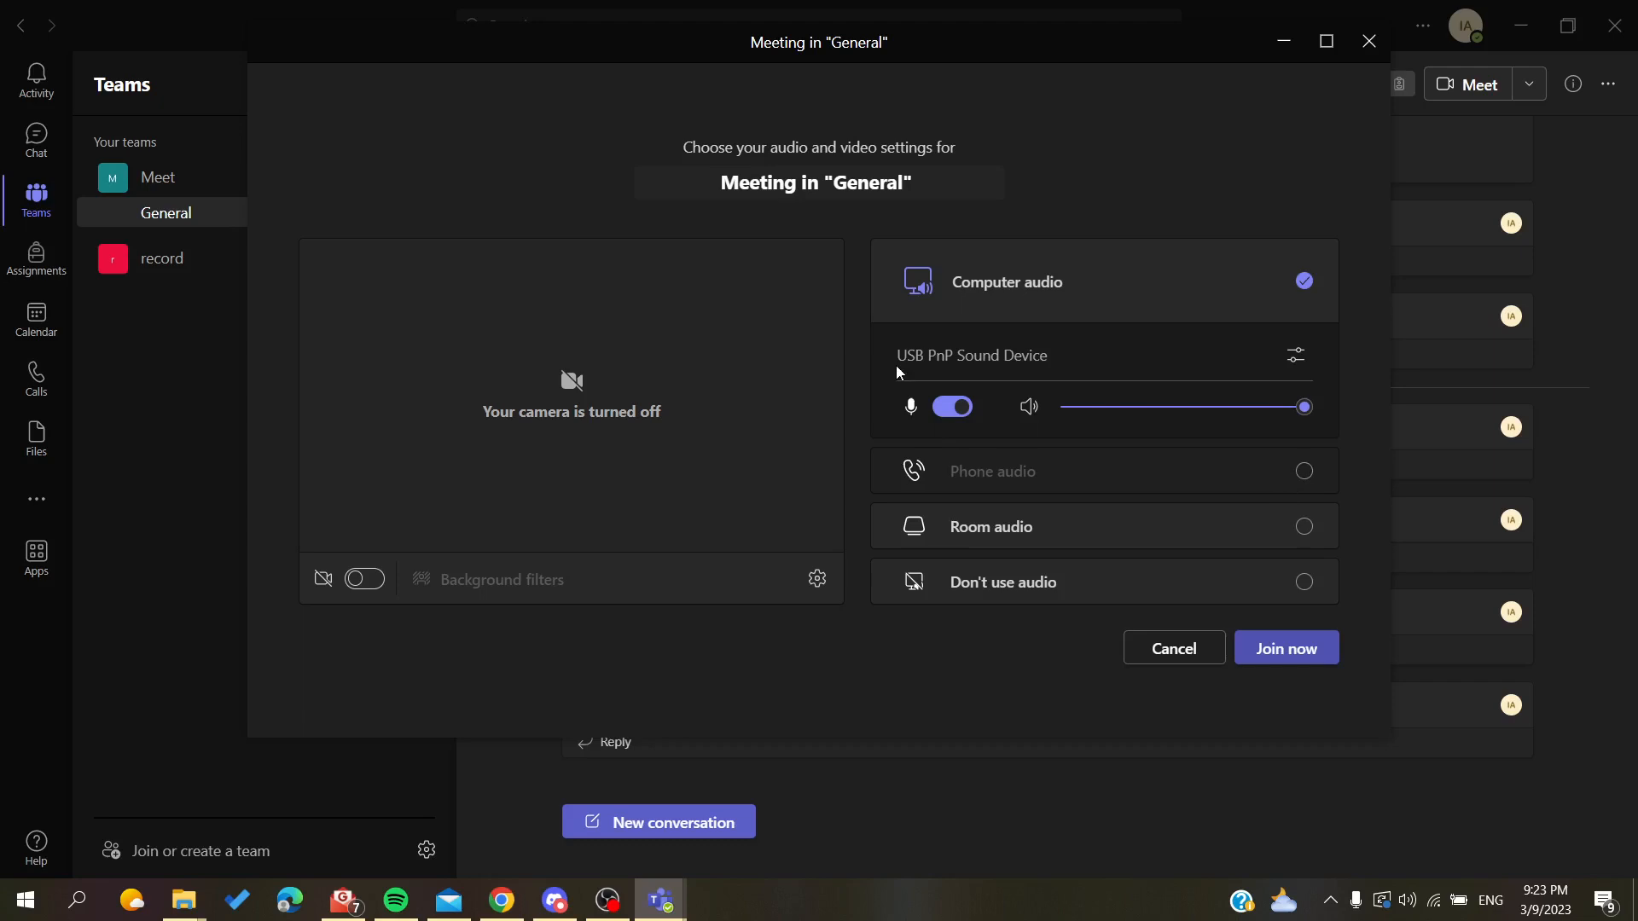
pyautogui.moveTo(1003, 501)
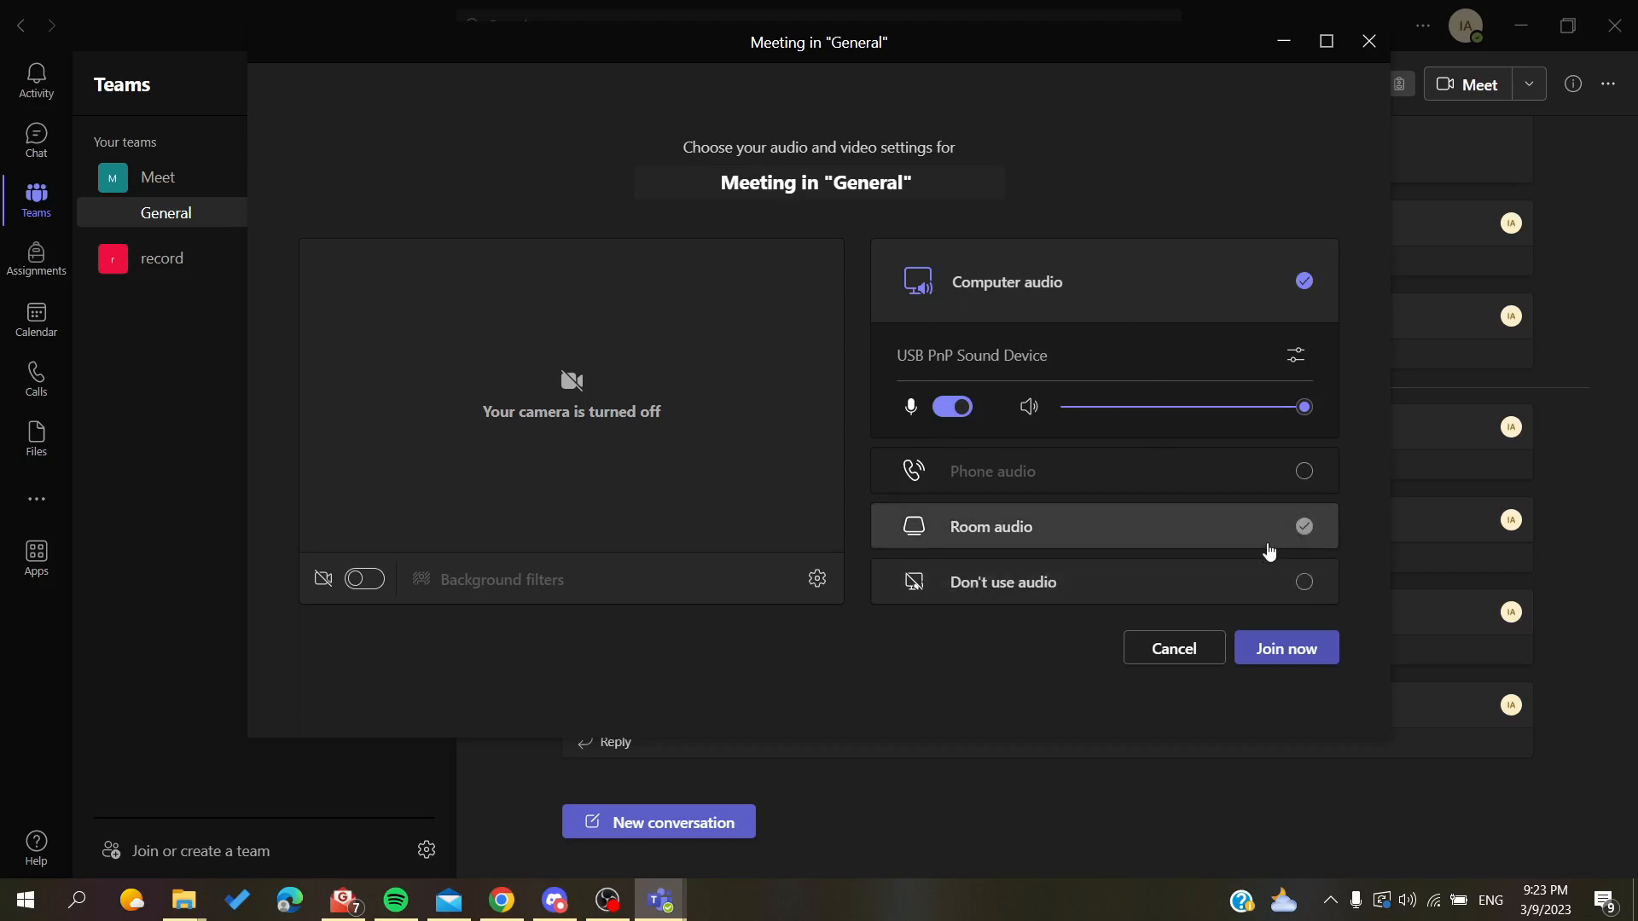
pyautogui.moveTo(1099, 522)
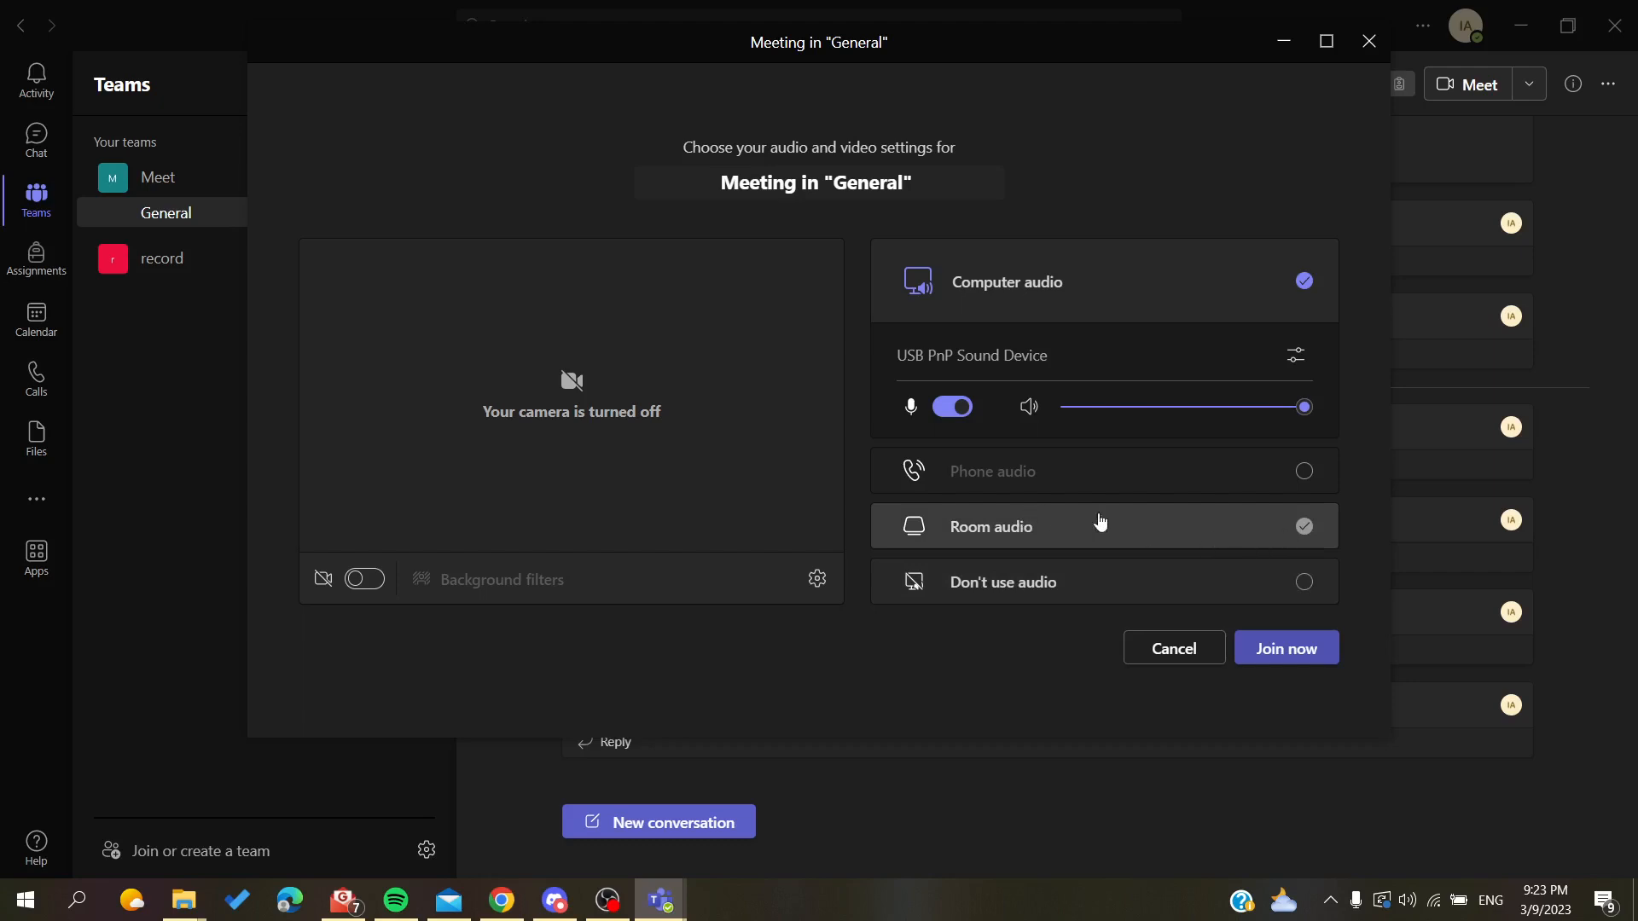
pyautogui.click(1102, 525)
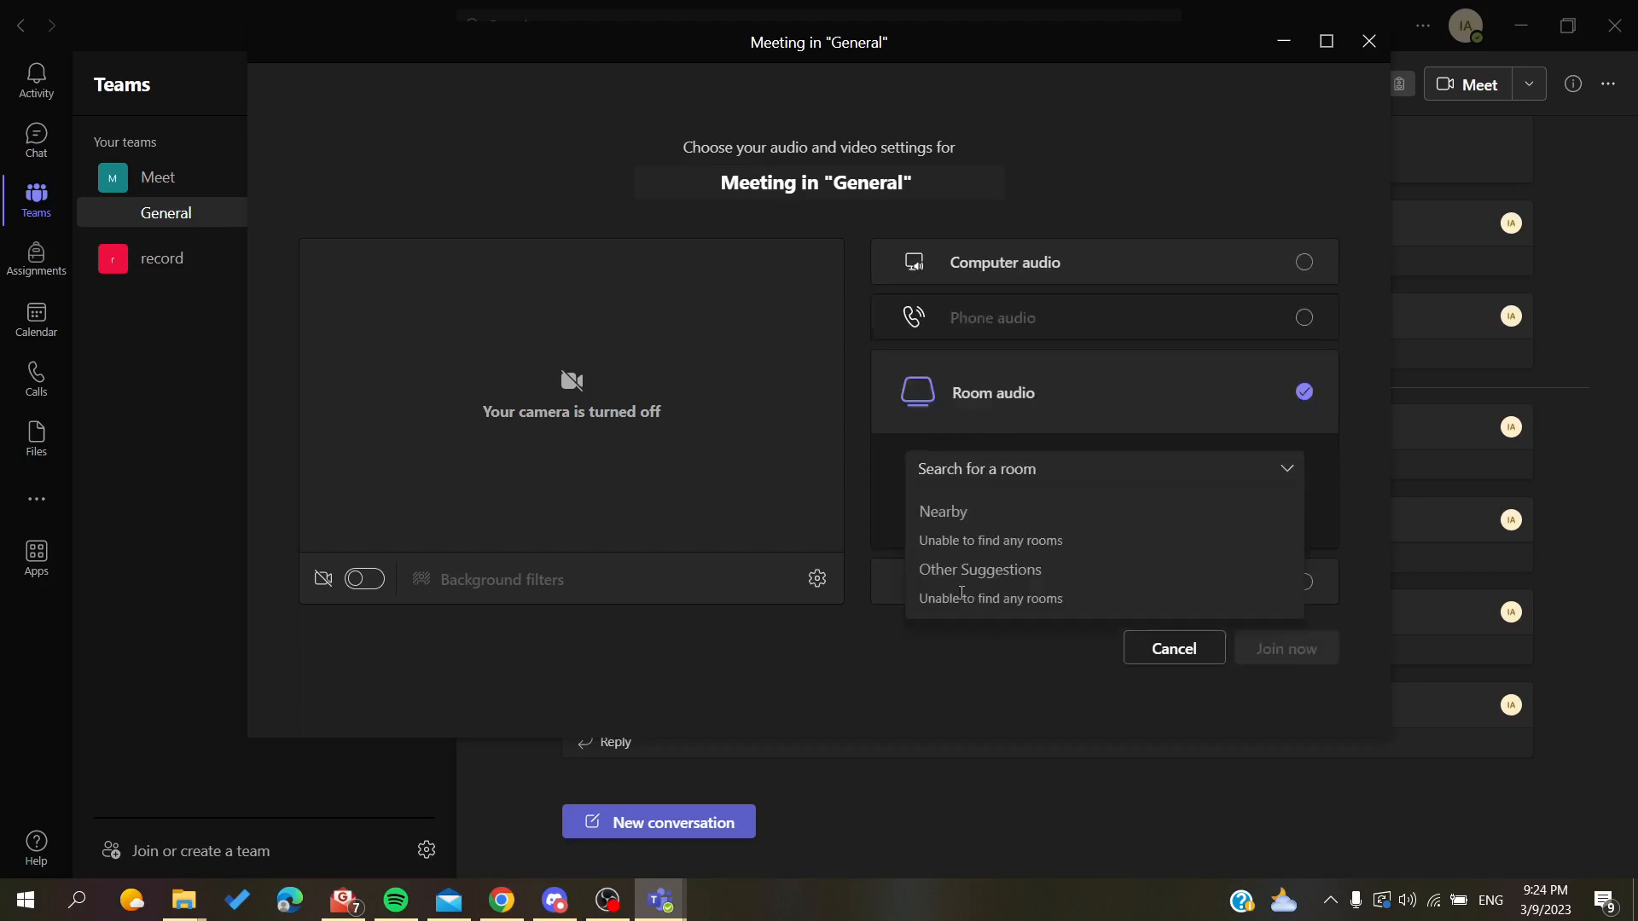
pyautogui.click(1288, 468)
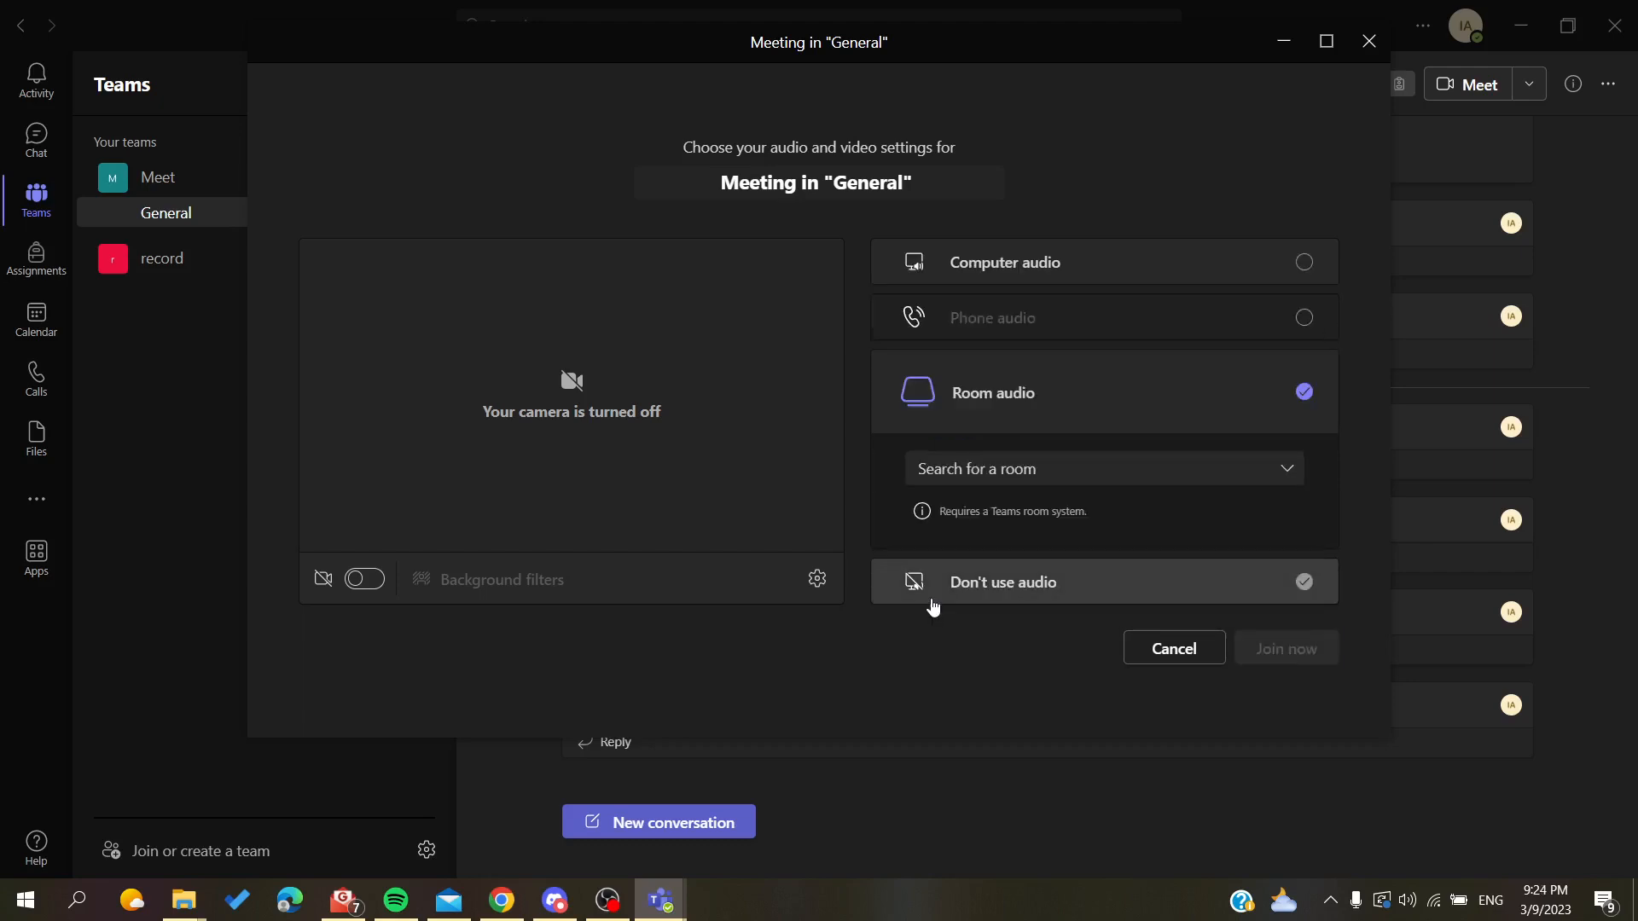
pyautogui.click(1001, 581)
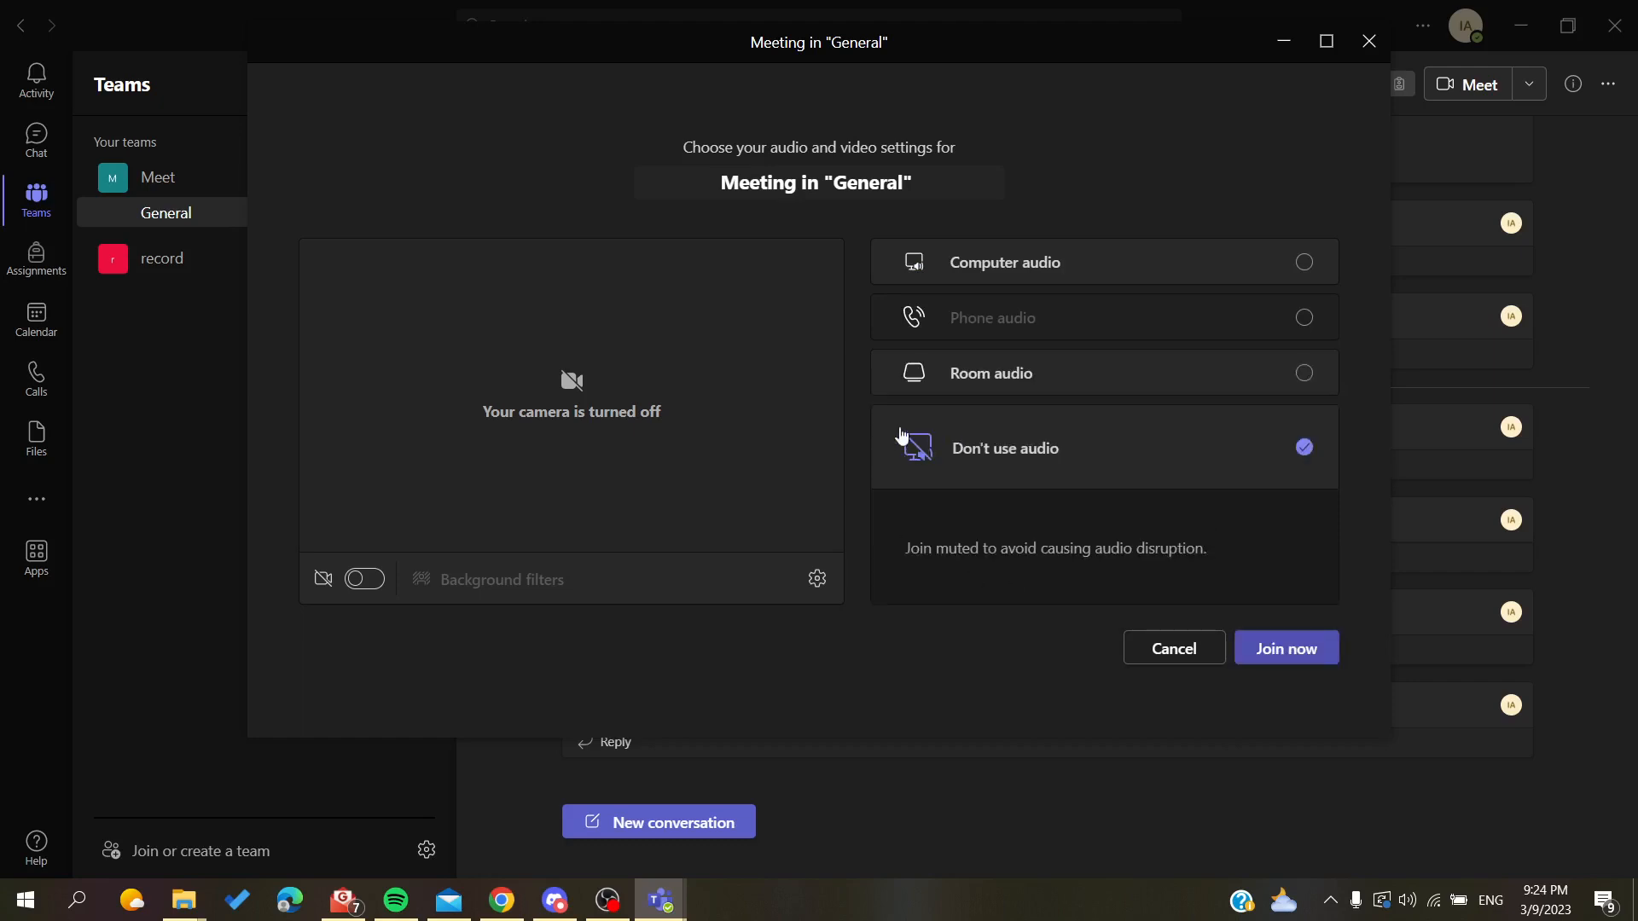
pyautogui.moveTo(934, 318)
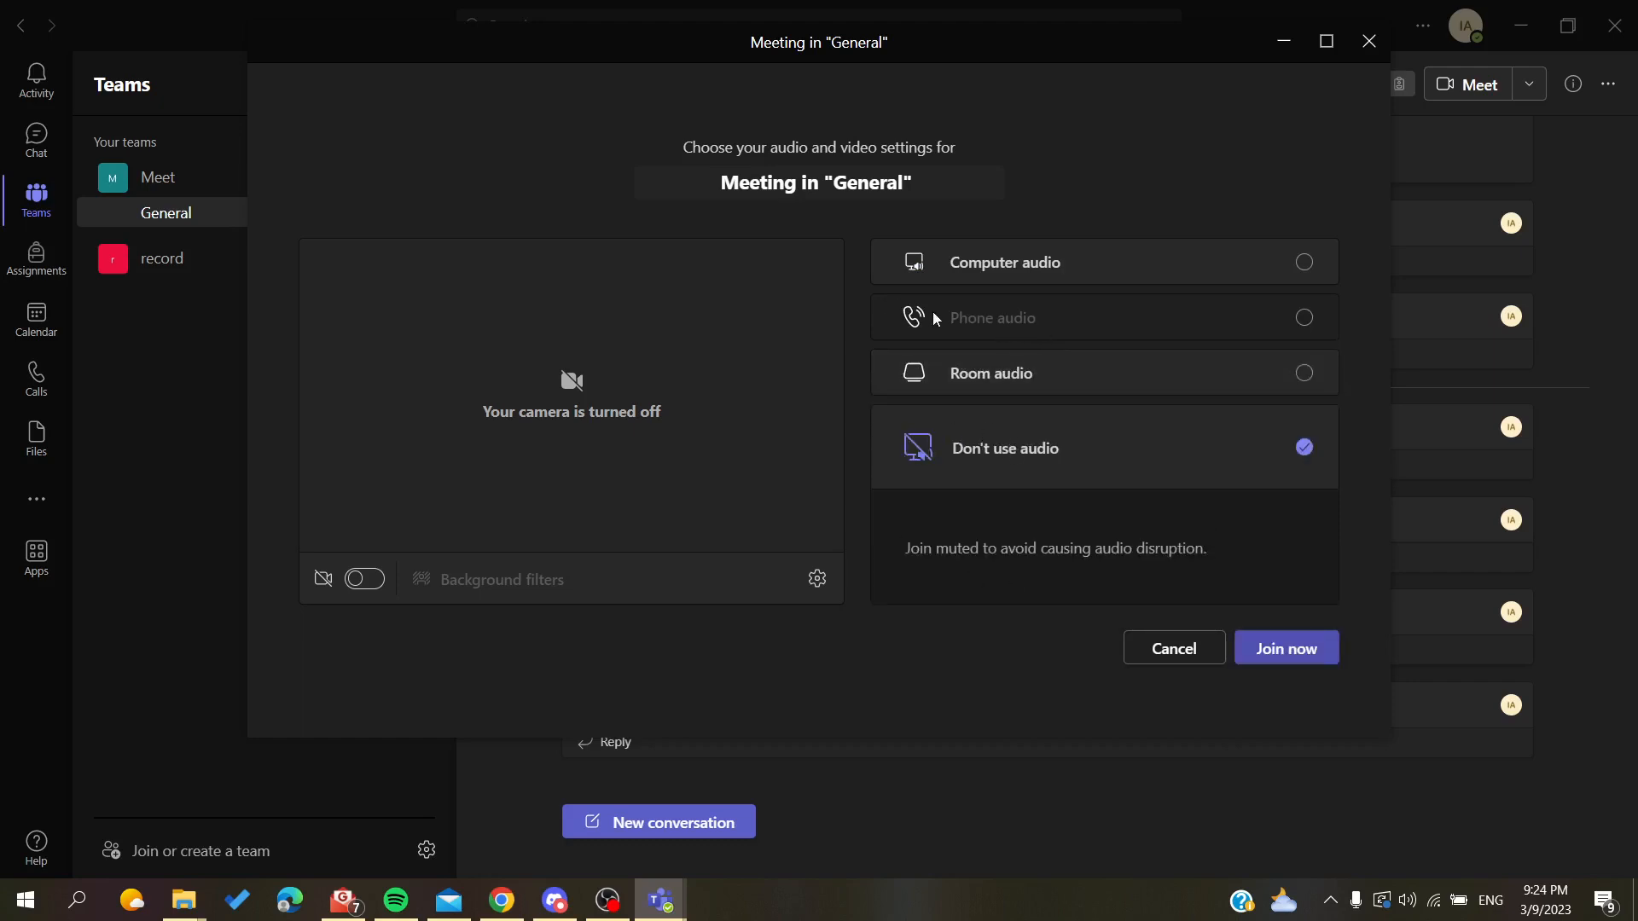
pyautogui.moveTo(915, 326)
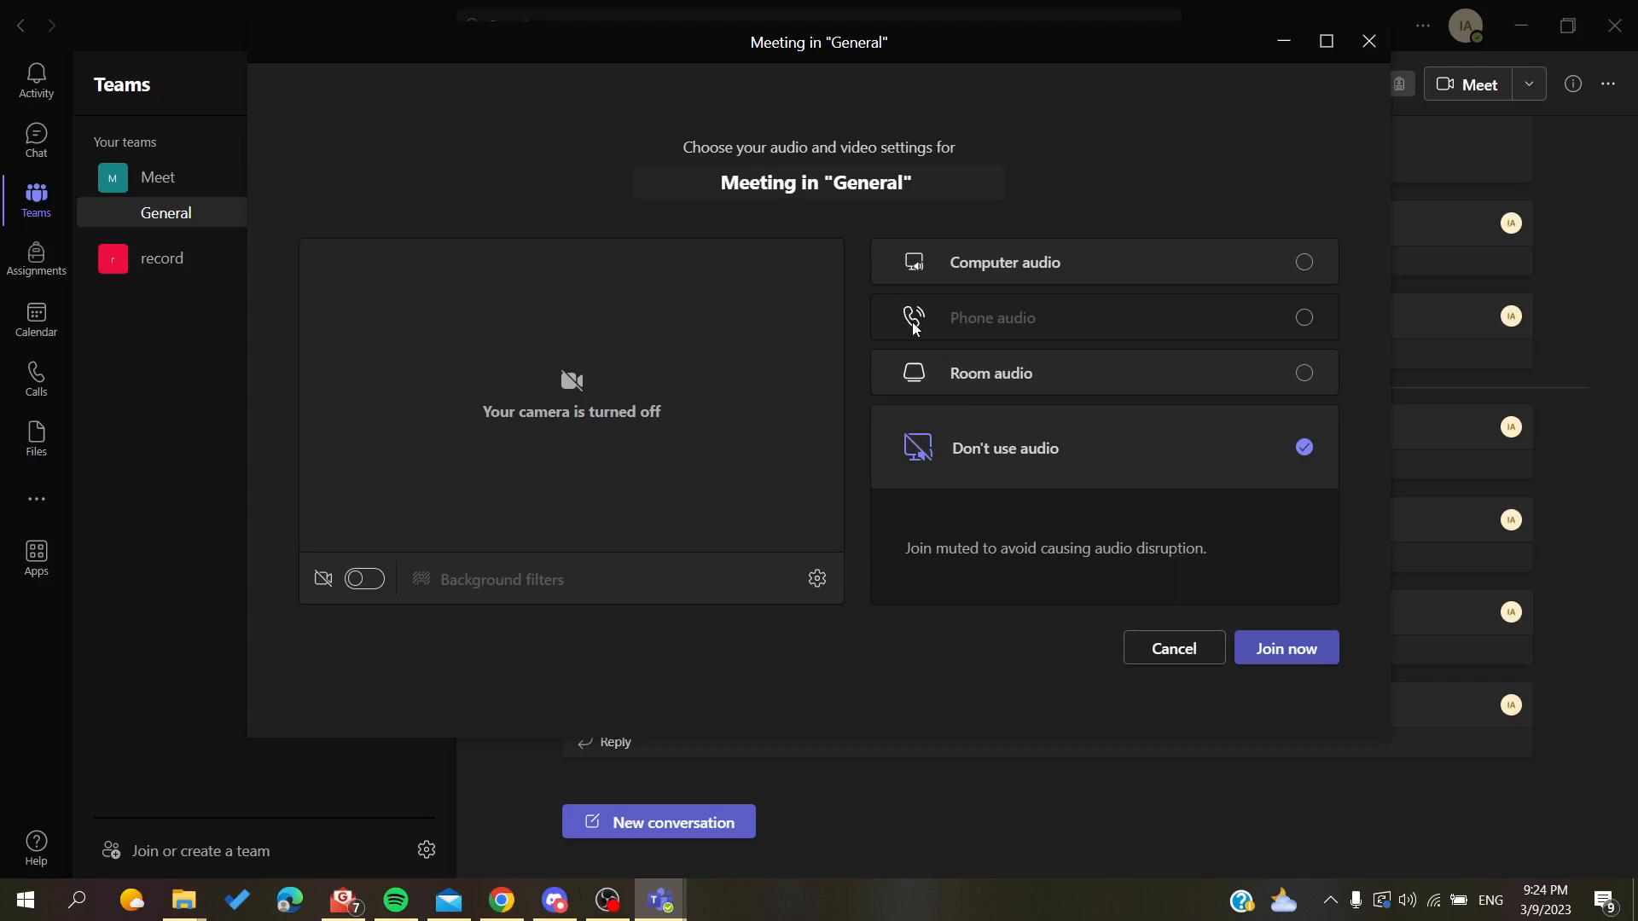
pyautogui.moveTo(1005, 341)
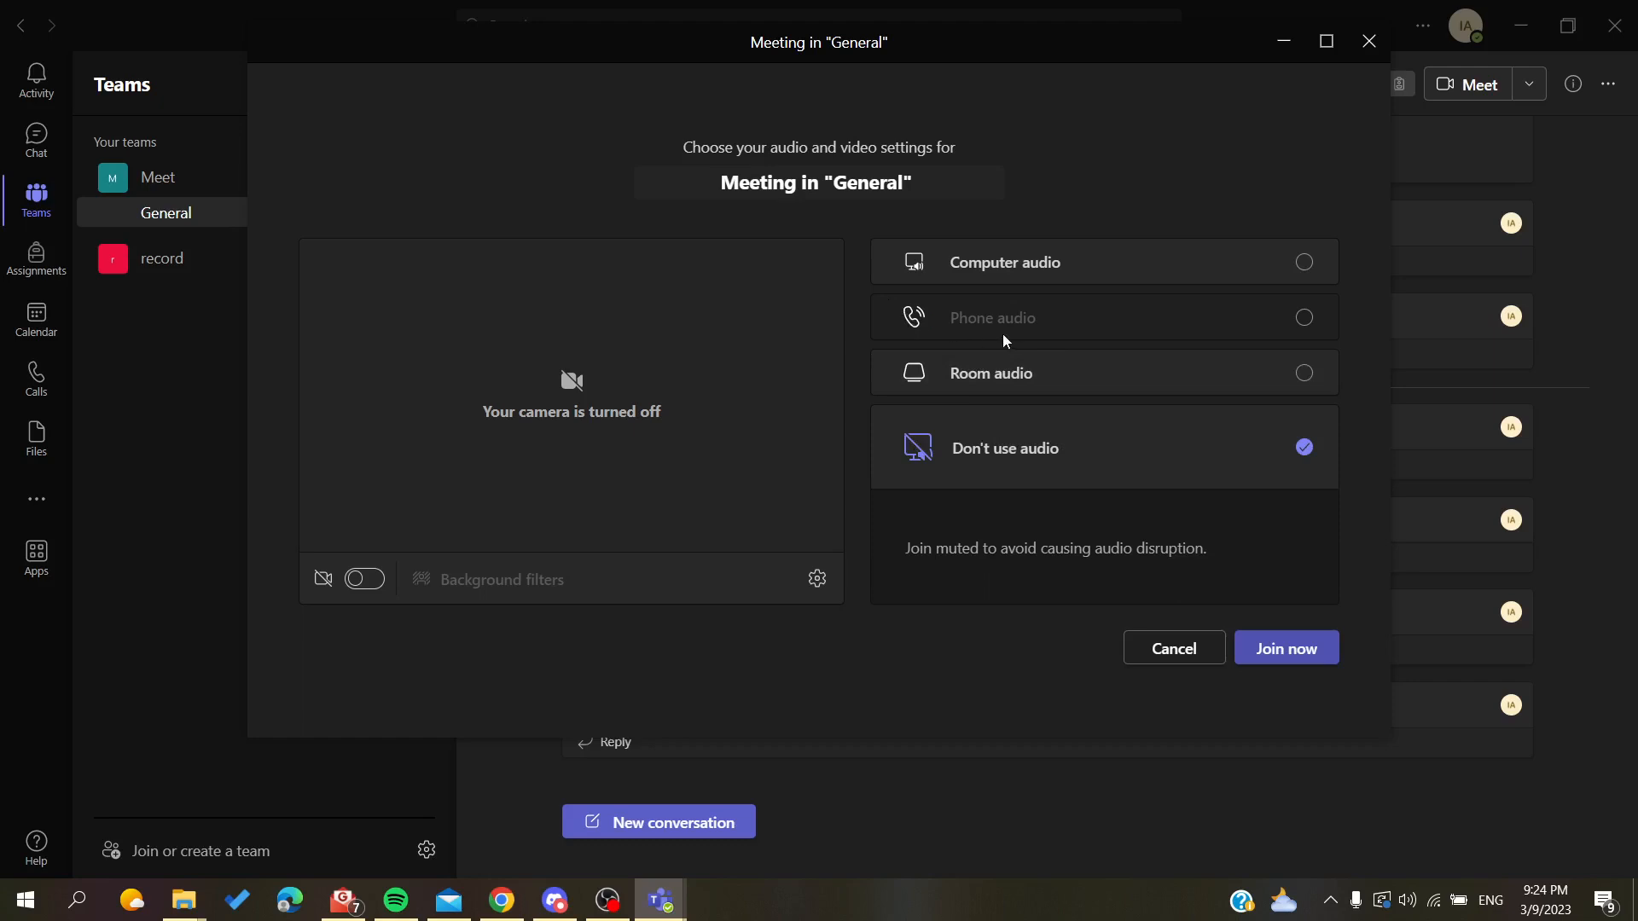
pyautogui.moveTo(1314, 329)
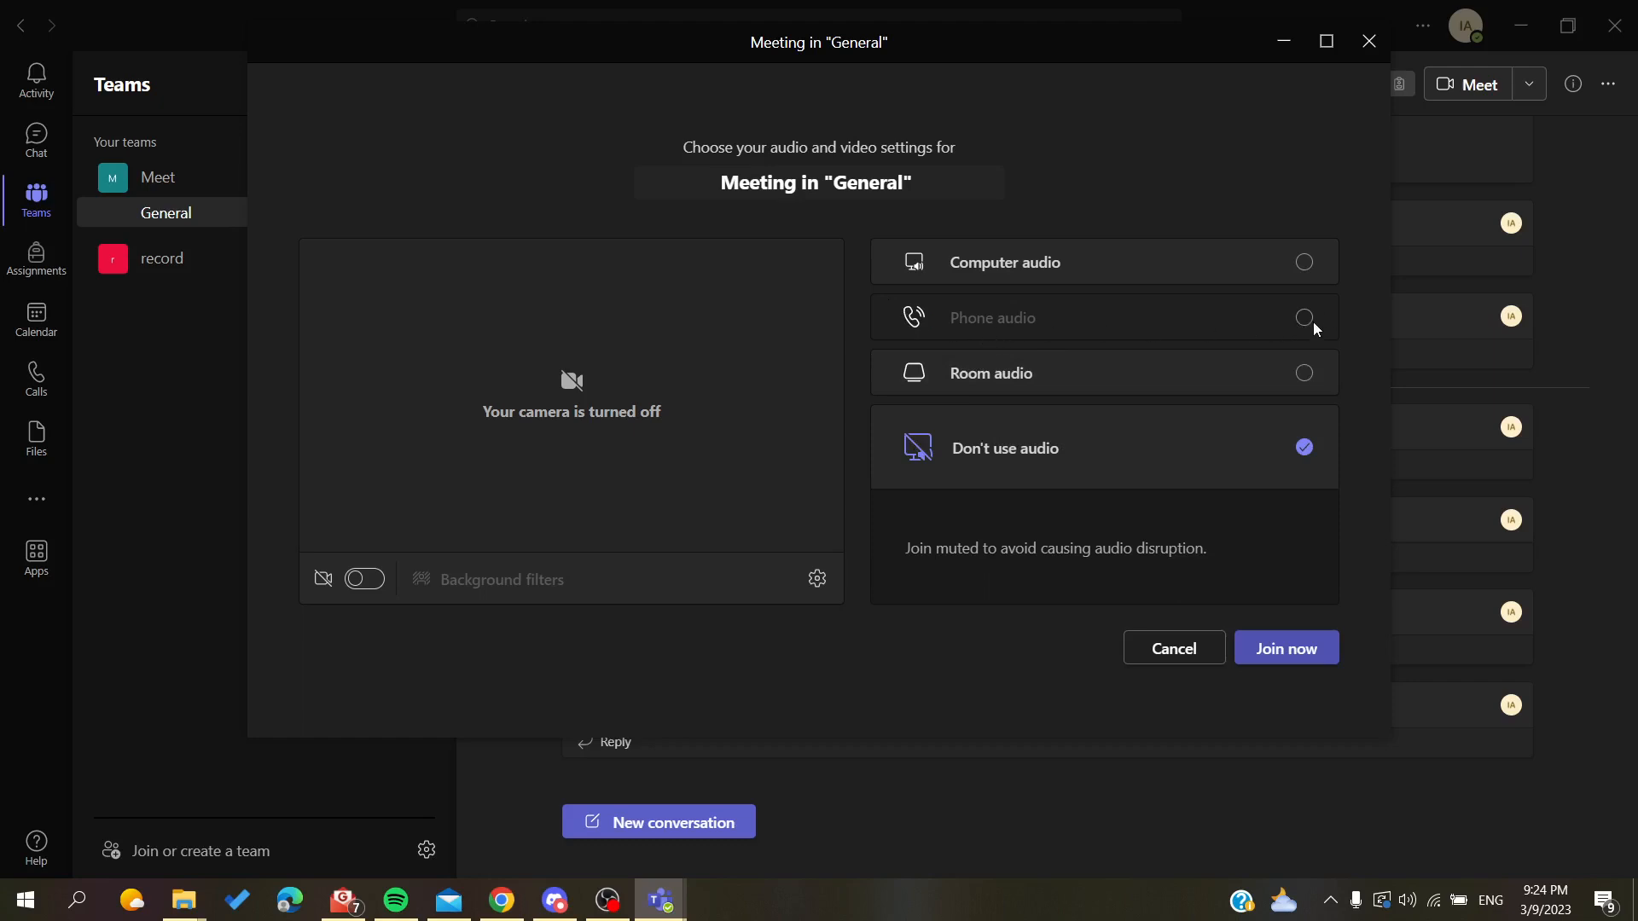
pyautogui.moveTo(1237, 324)
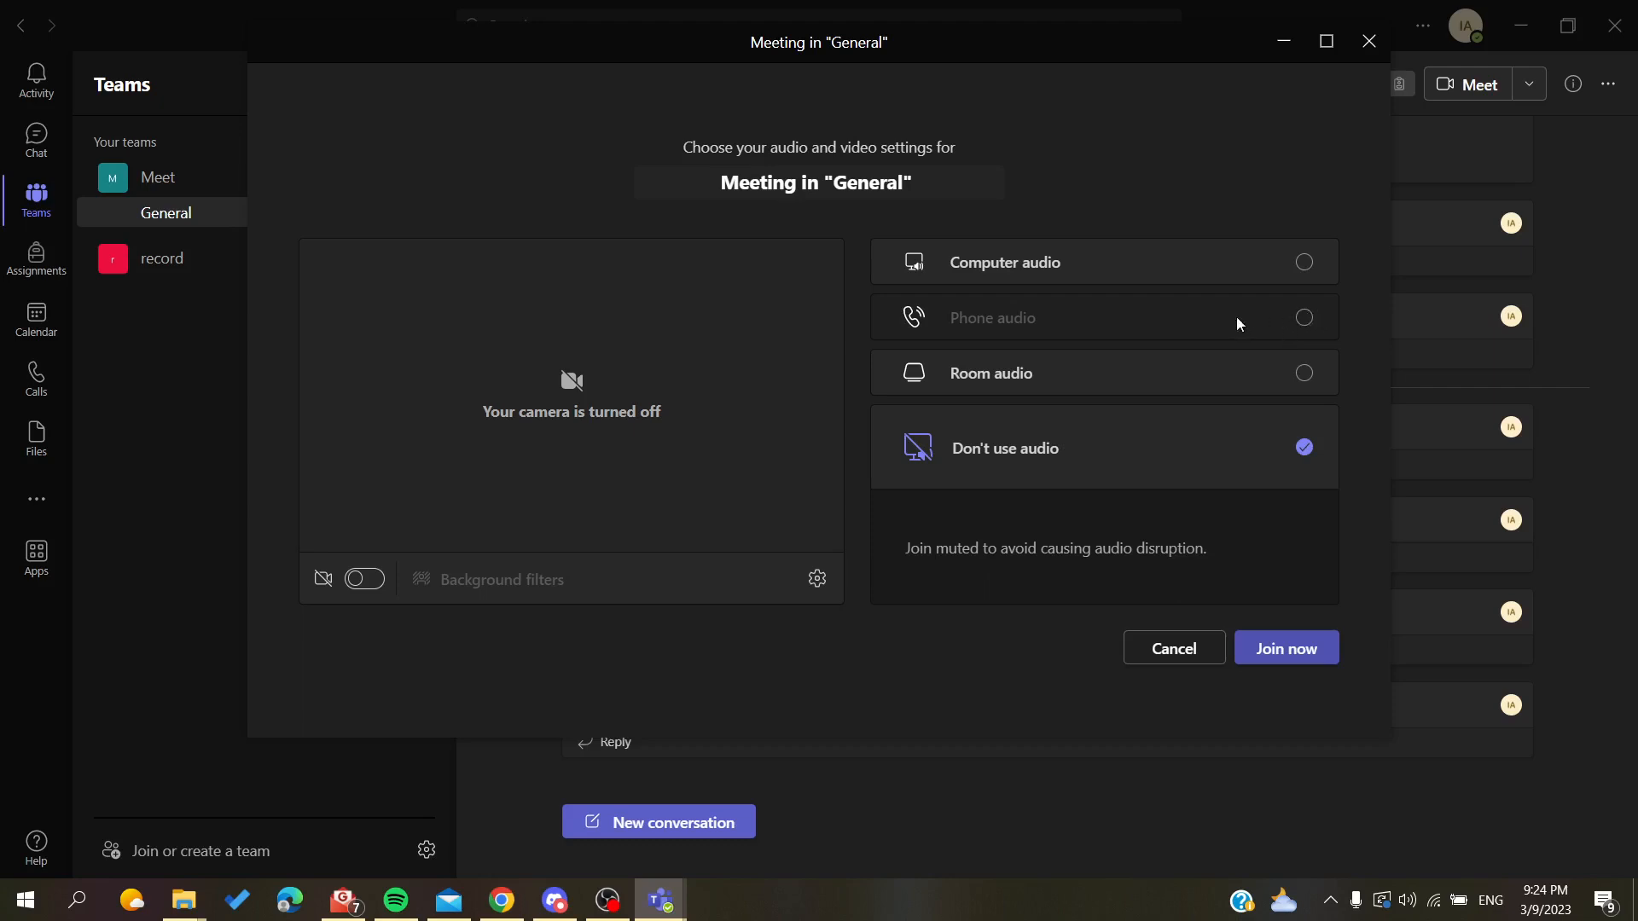
pyautogui.moveTo(1000, 331)
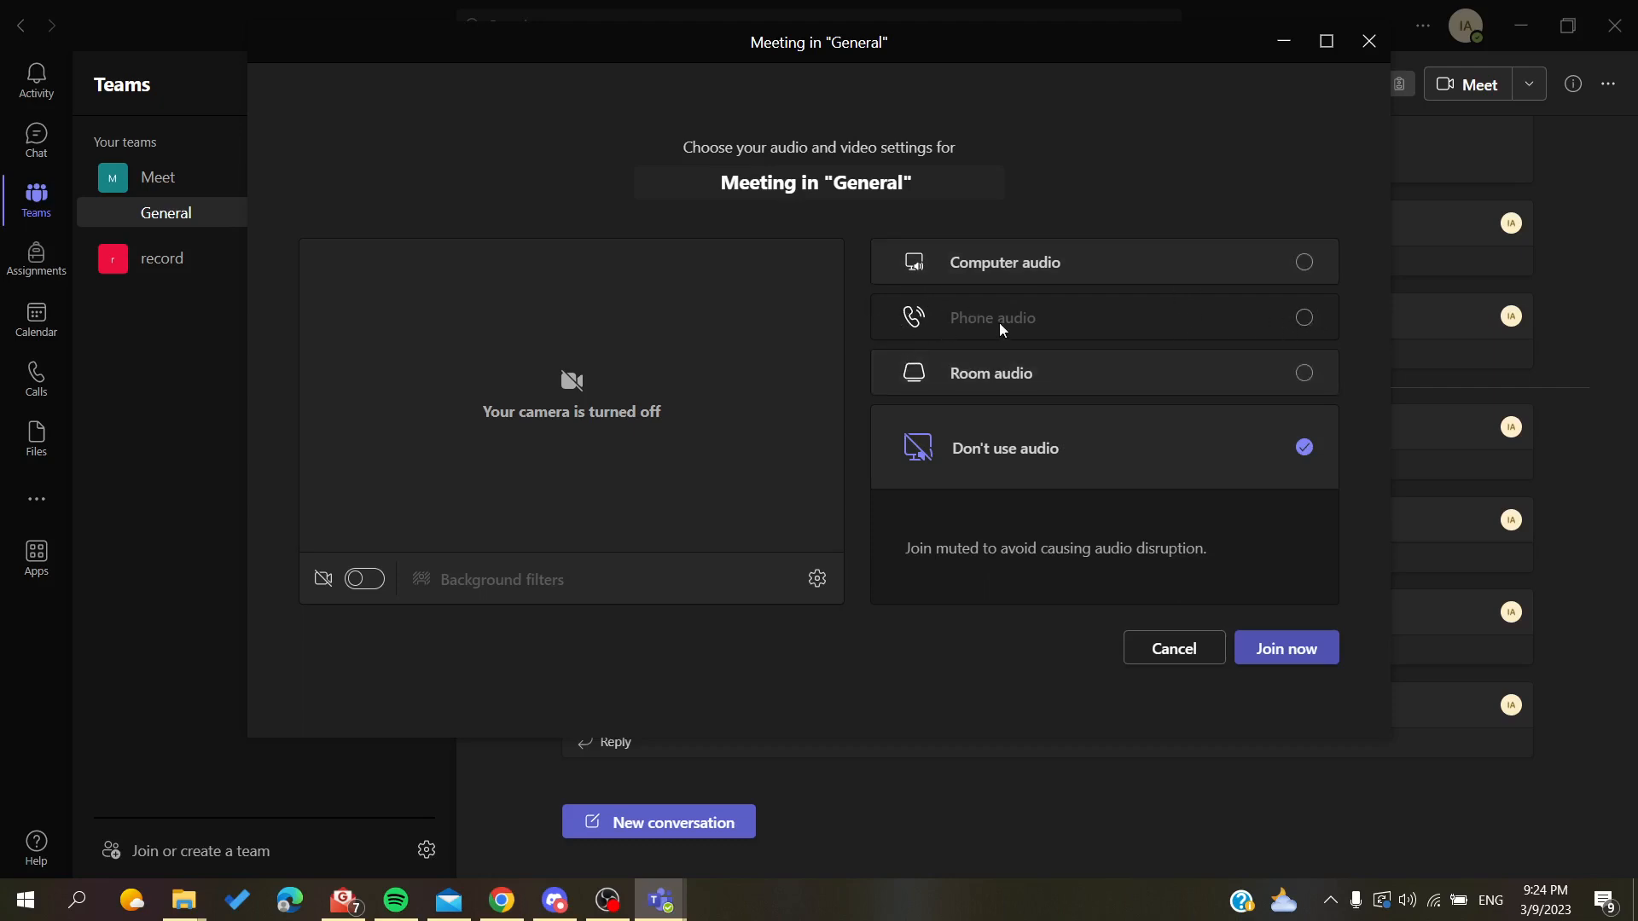
pyautogui.click(1303, 261)
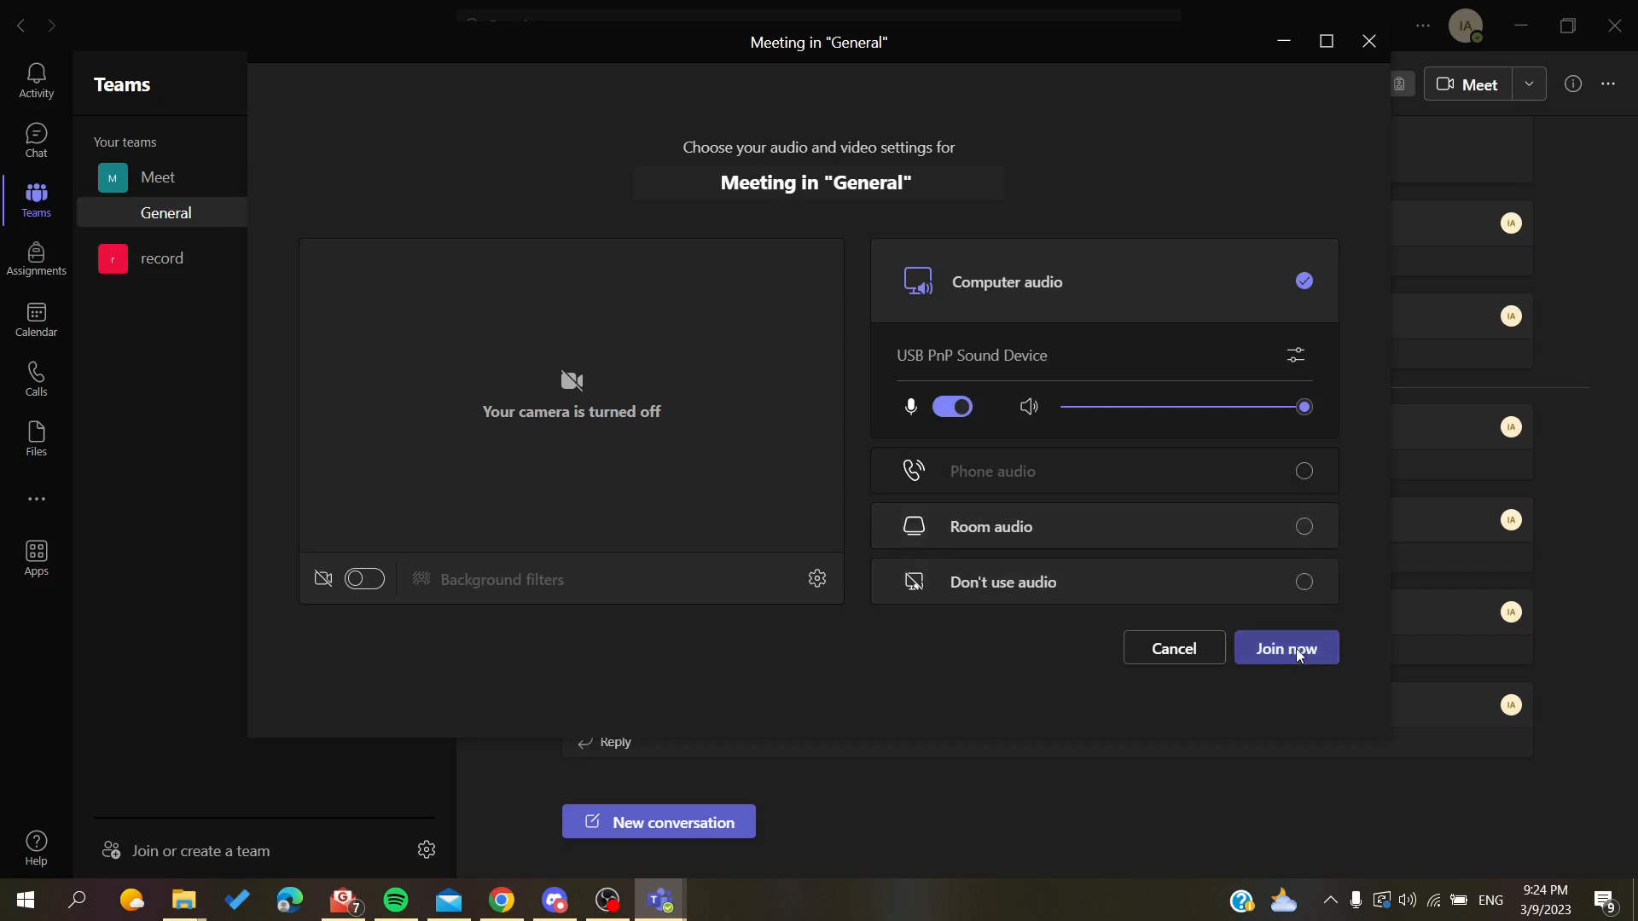
# Join the General channel meeting and close the 'Invite people to join you' popup
pyautogui.click(1286, 647)
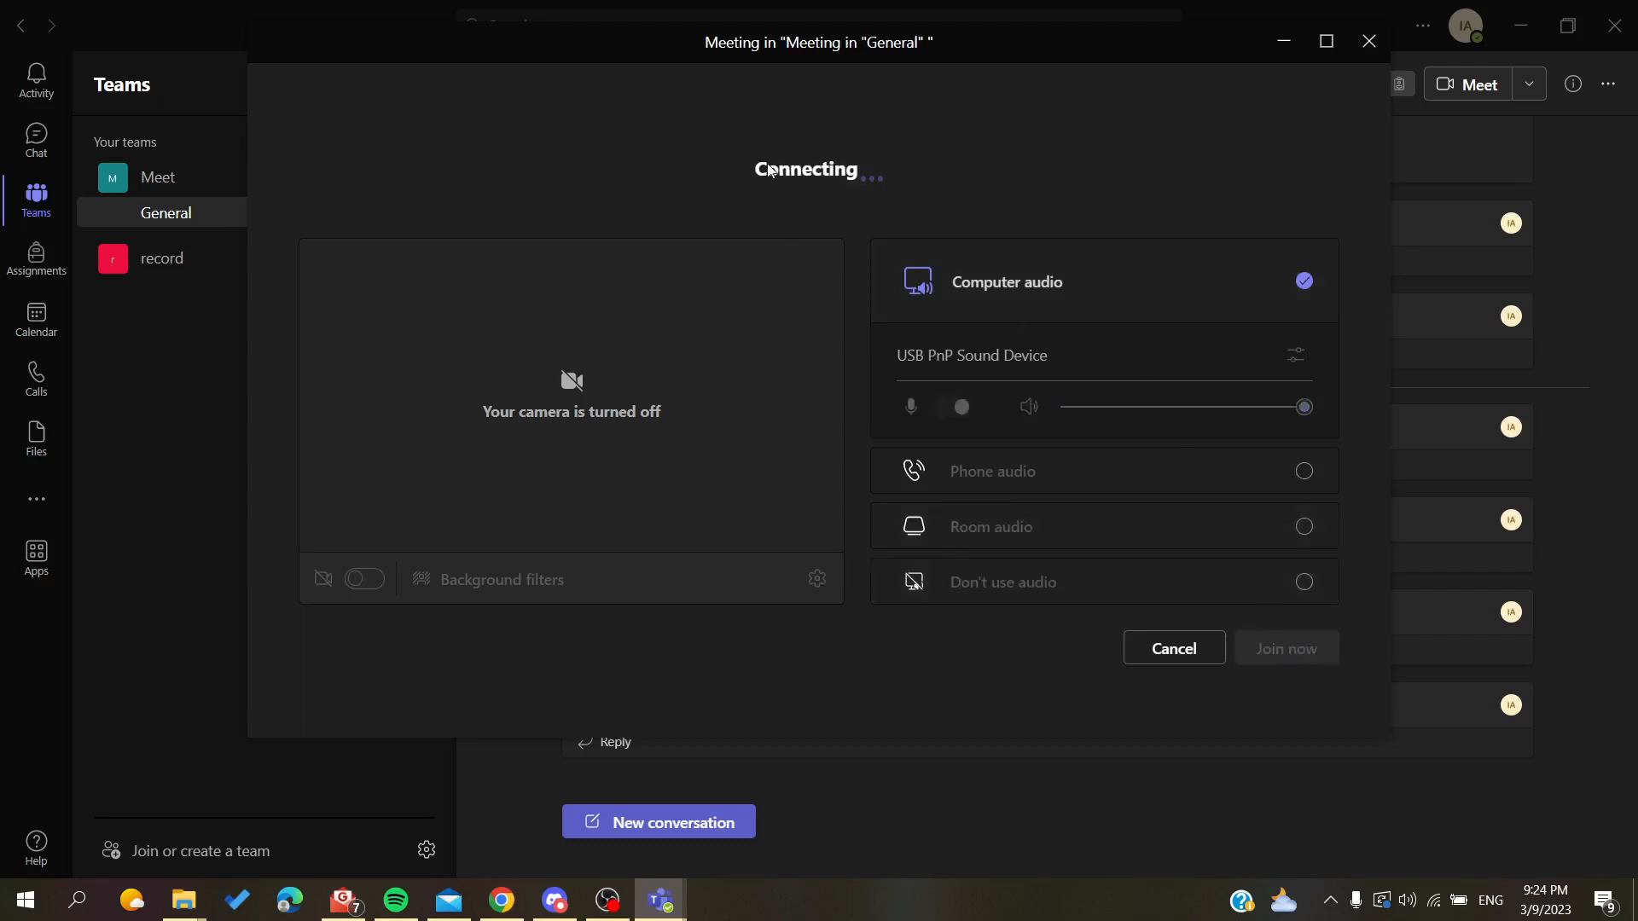
pyautogui.click(1286, 647)
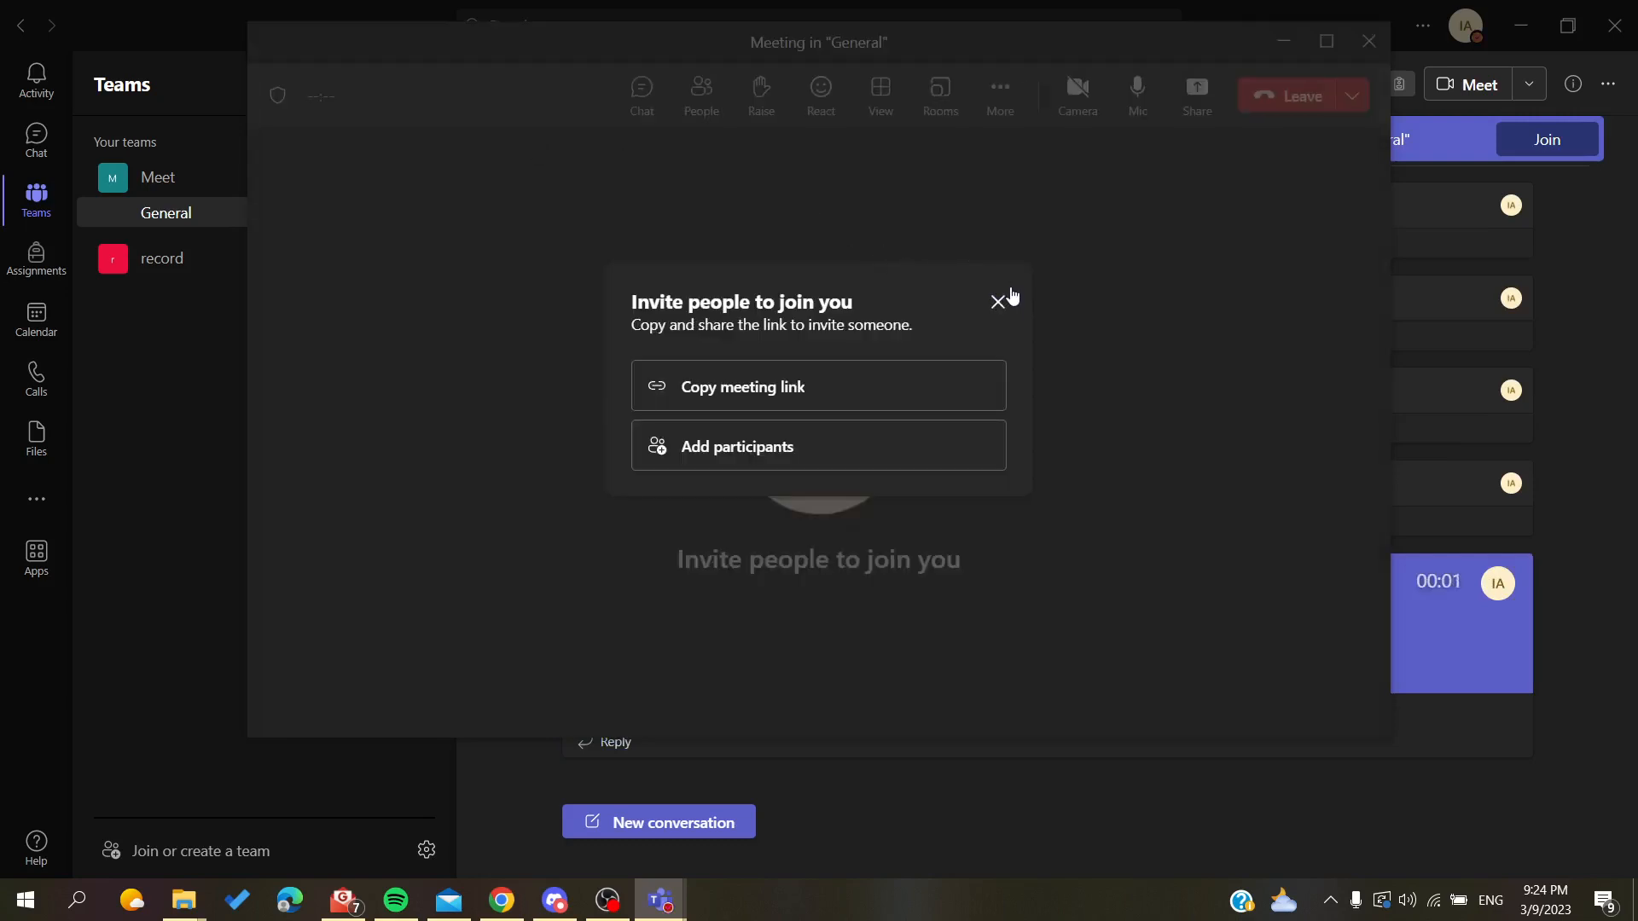
pyautogui.click(997, 302)
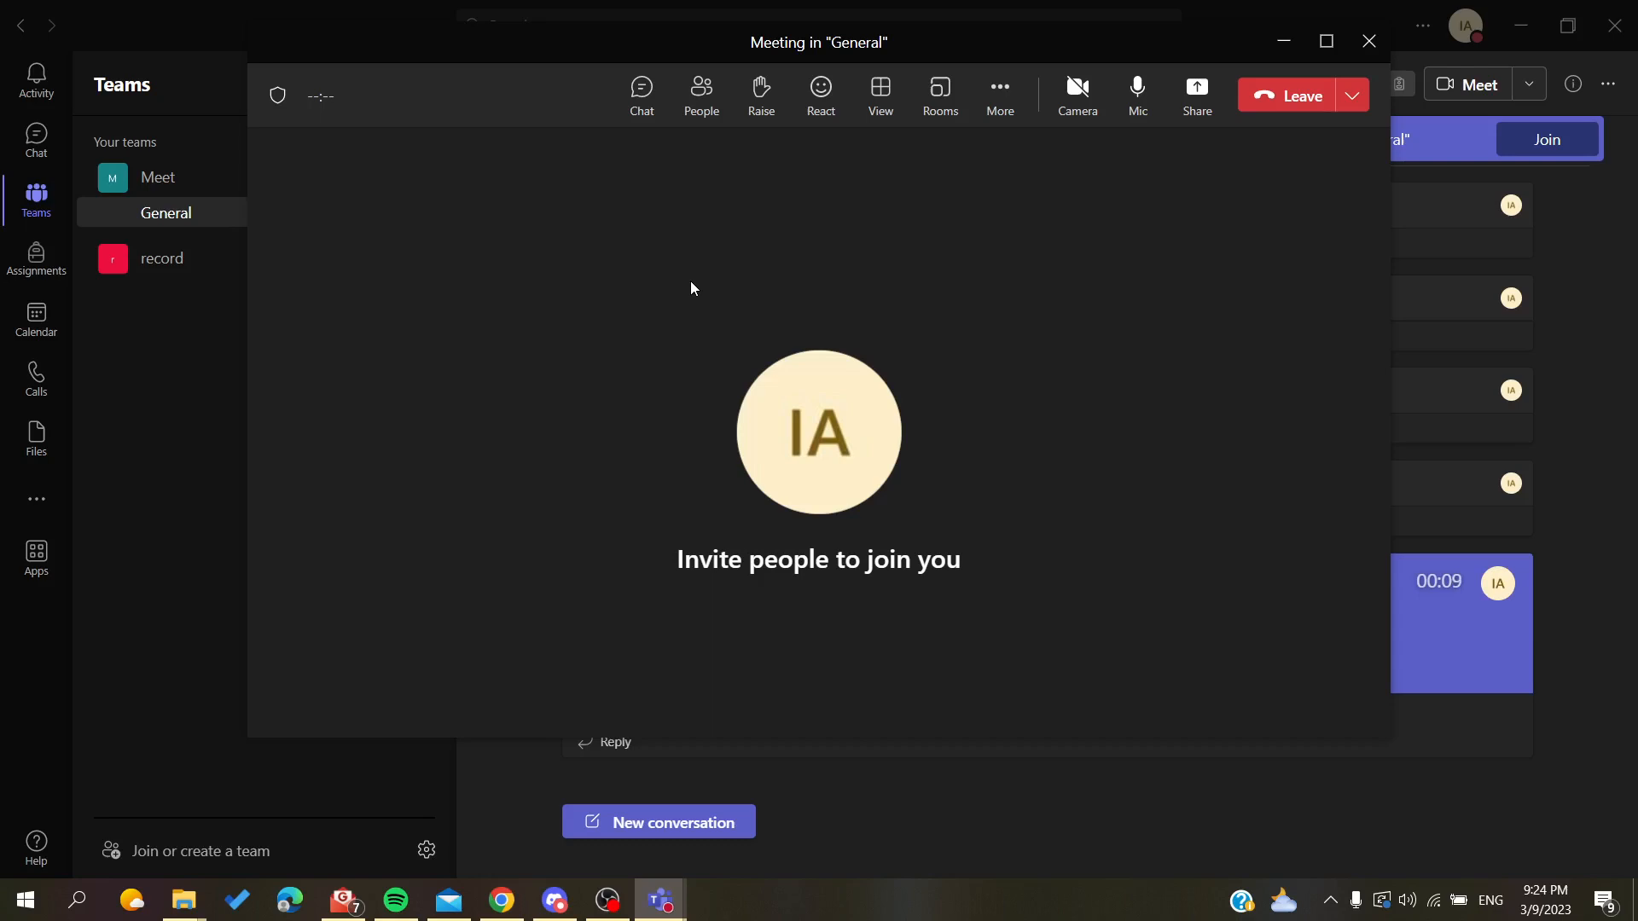
pyautogui.moveTo(1146, 110)
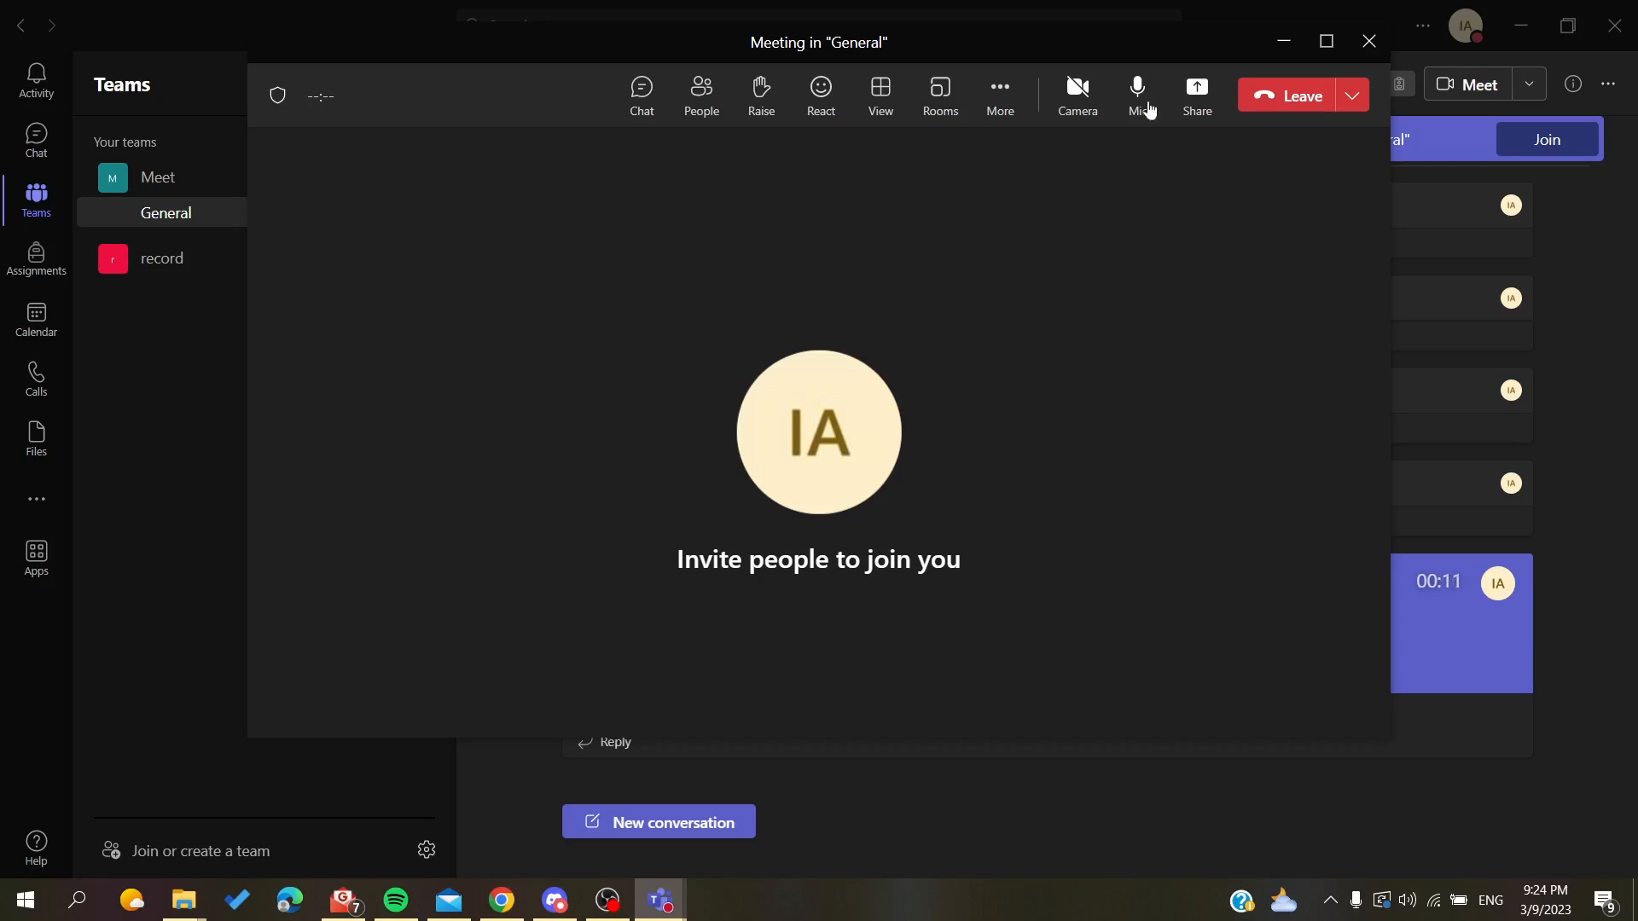
pyautogui.moveTo(1295, 95)
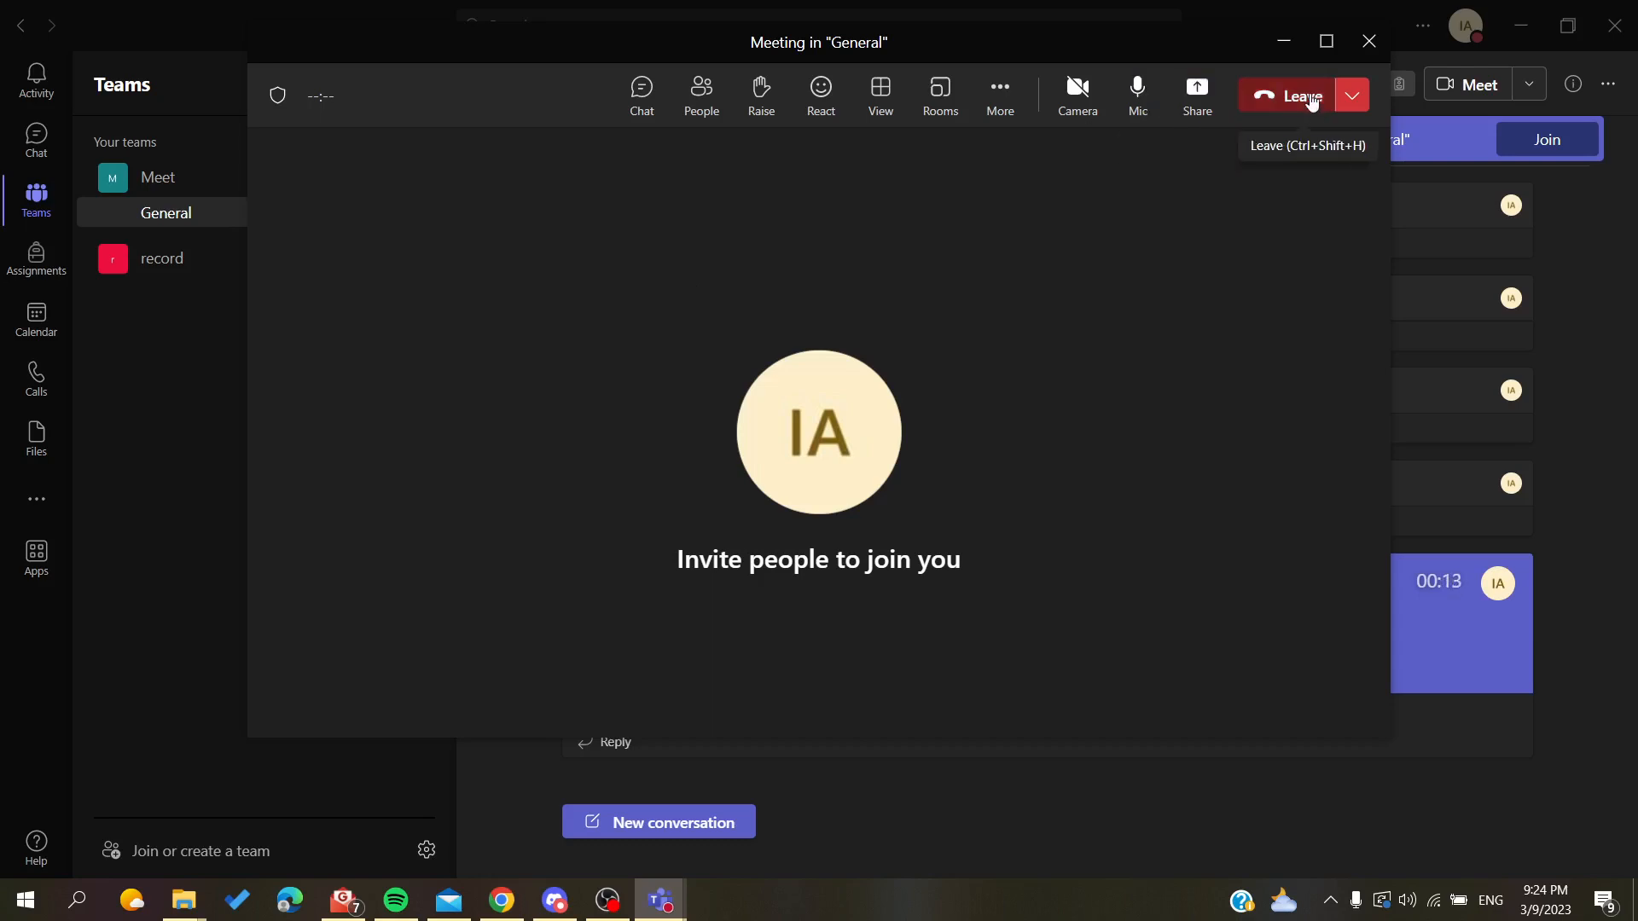
pyautogui.moveTo(721, 336)
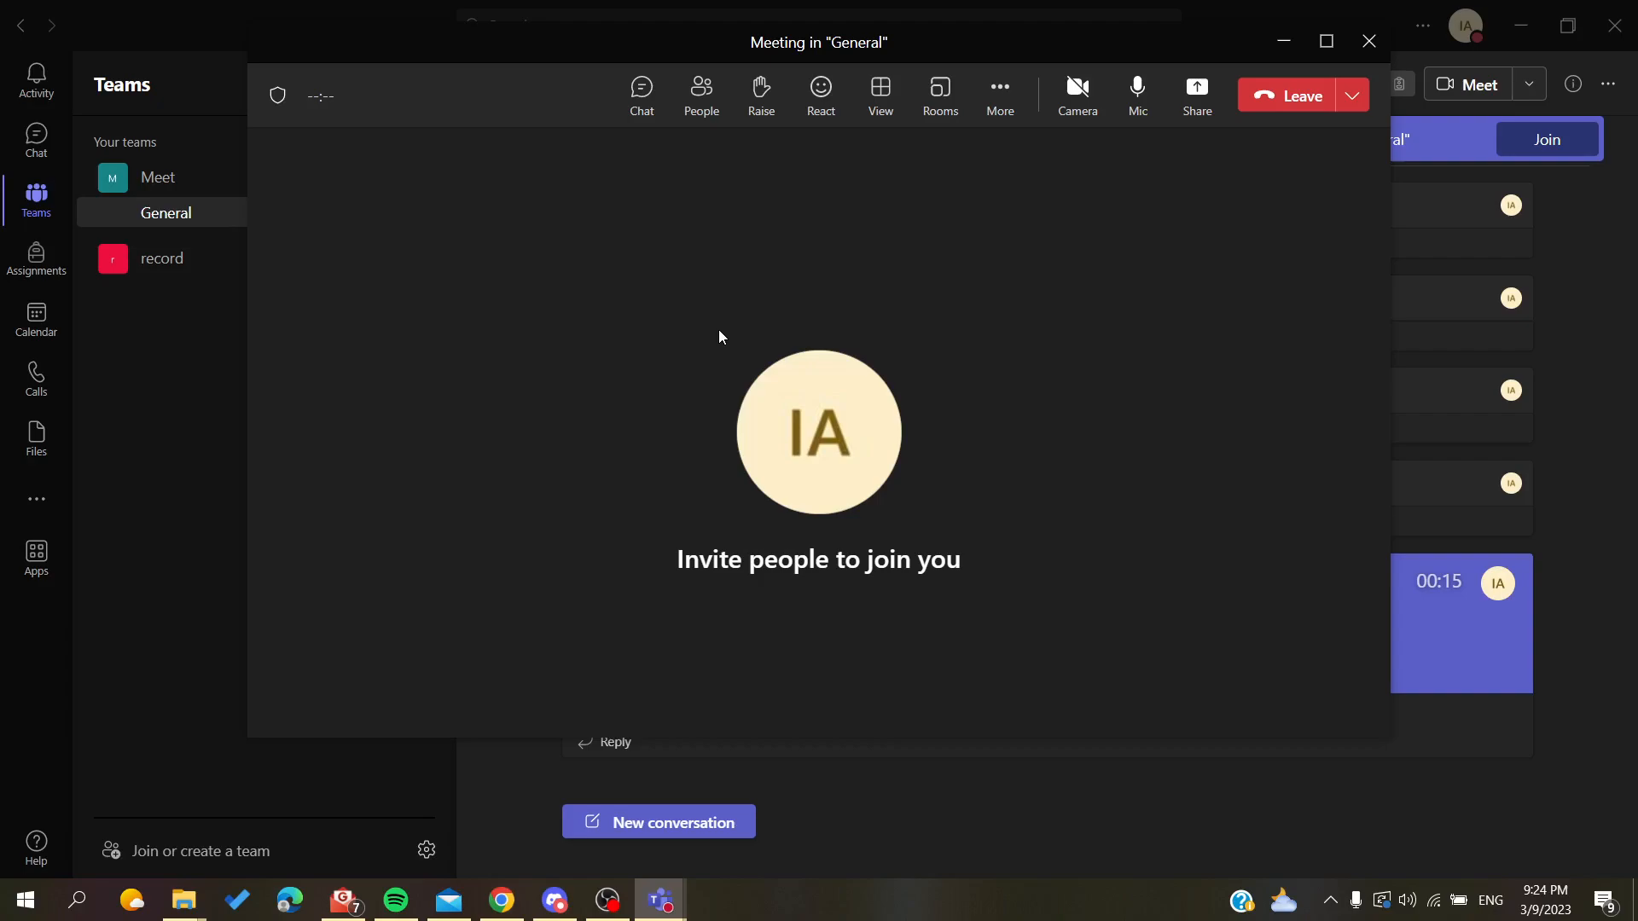